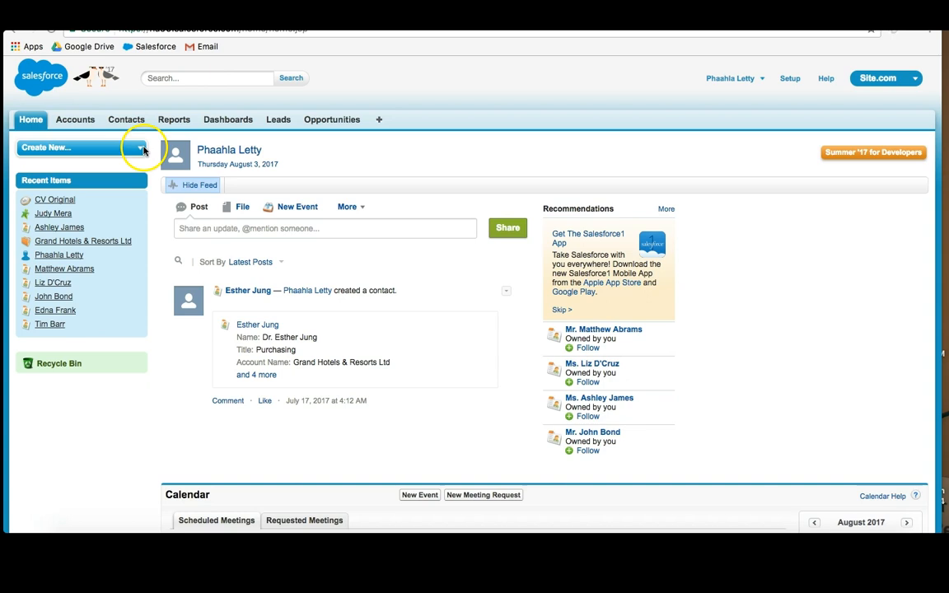
mouse_move(173, 119)
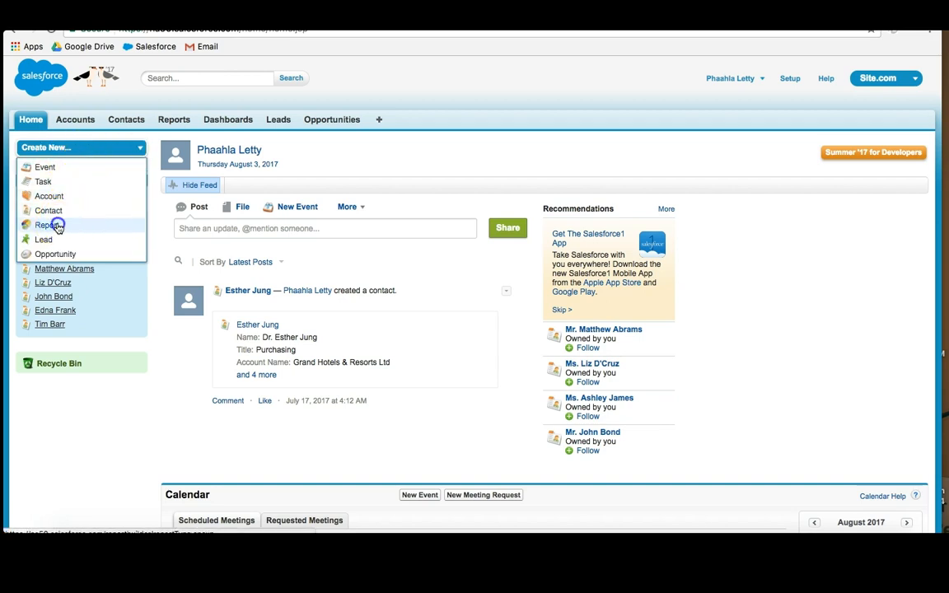
Start a new report from the Home tab's Create New menu, reaching the report type chooser
click(173, 119)
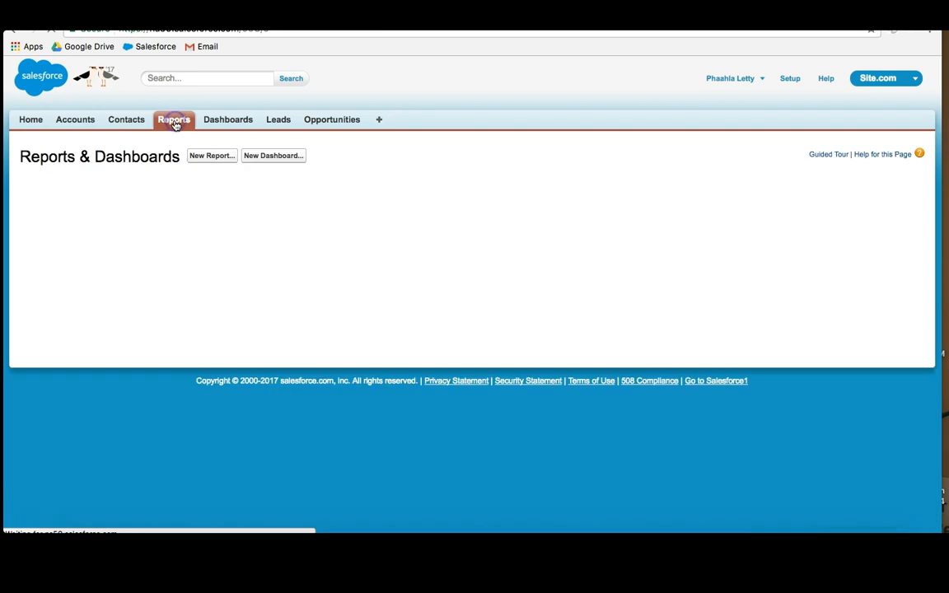
click(174, 118)
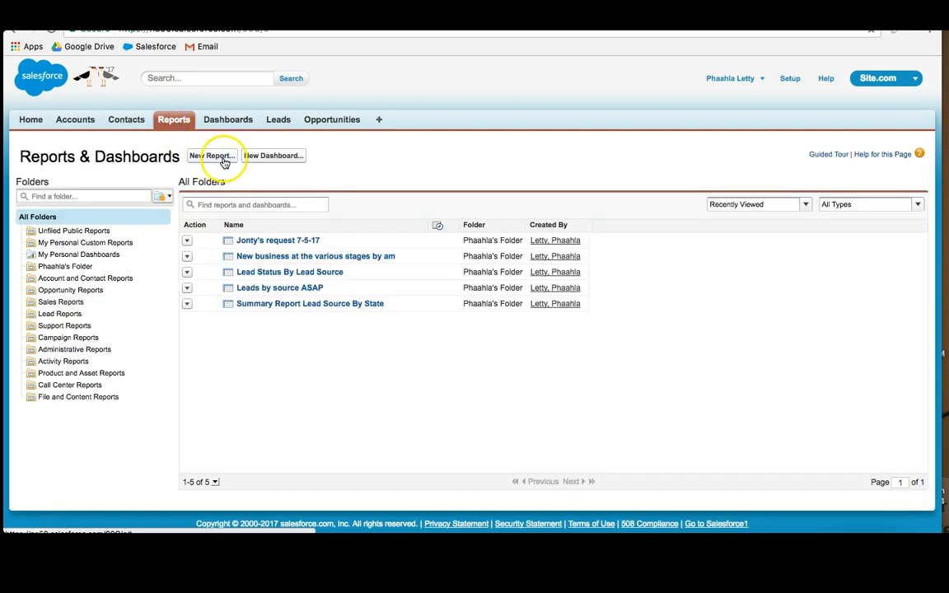
mouse_move(30, 118)
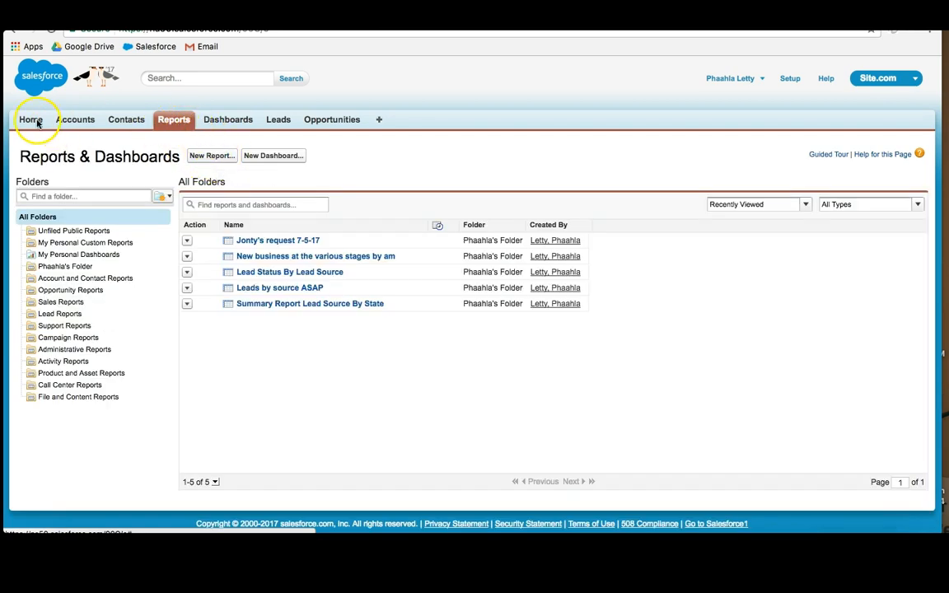
click(30, 118)
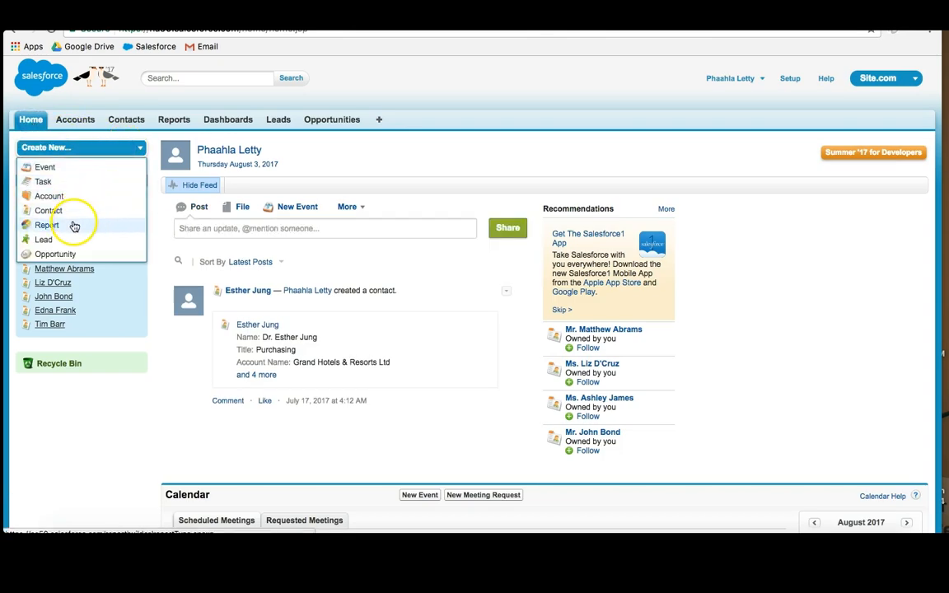
click(46, 224)
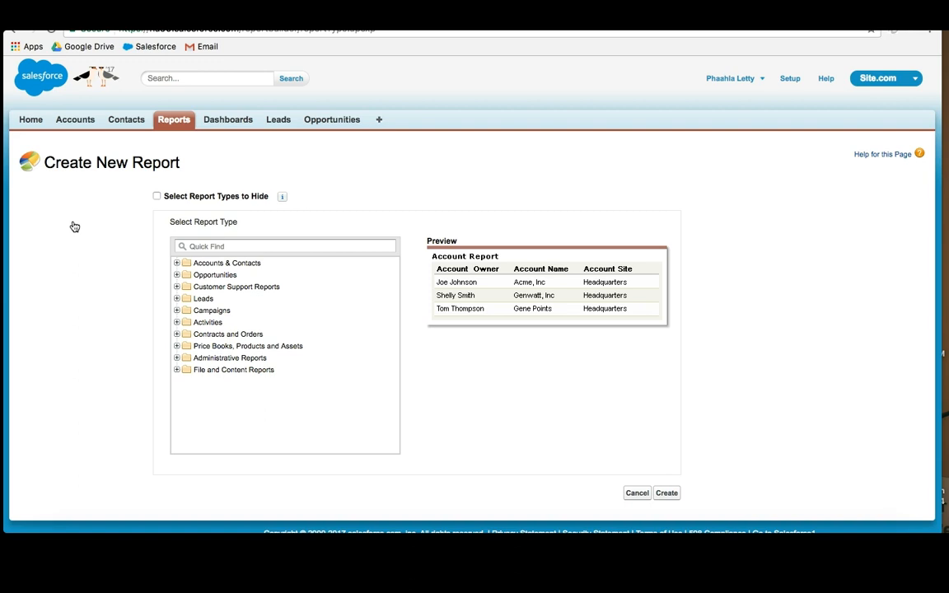
mouse_move(86, 231)
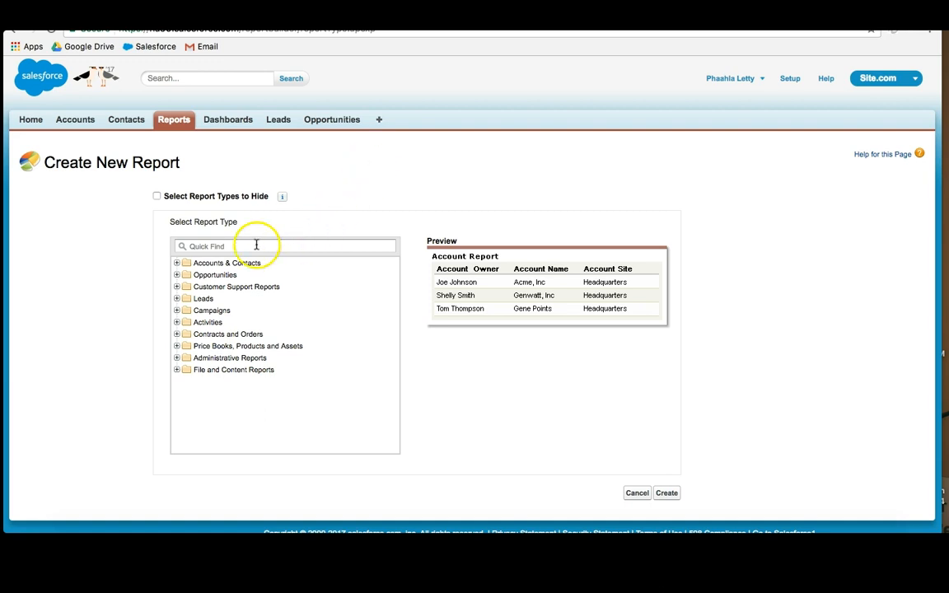
Find 'co' in Quick Find, pick Contacts & Accounts and create the blank report
text(con)
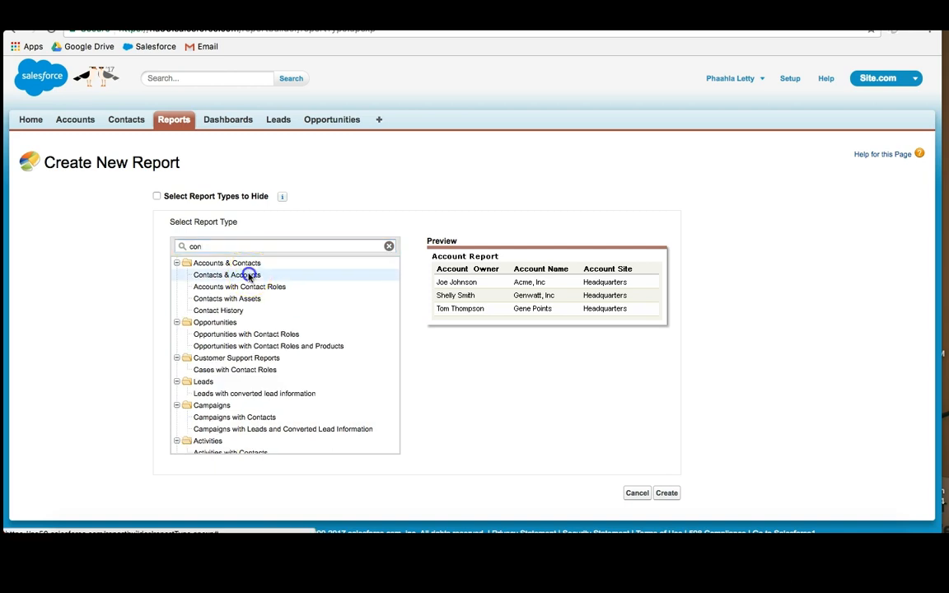
click(227, 273)
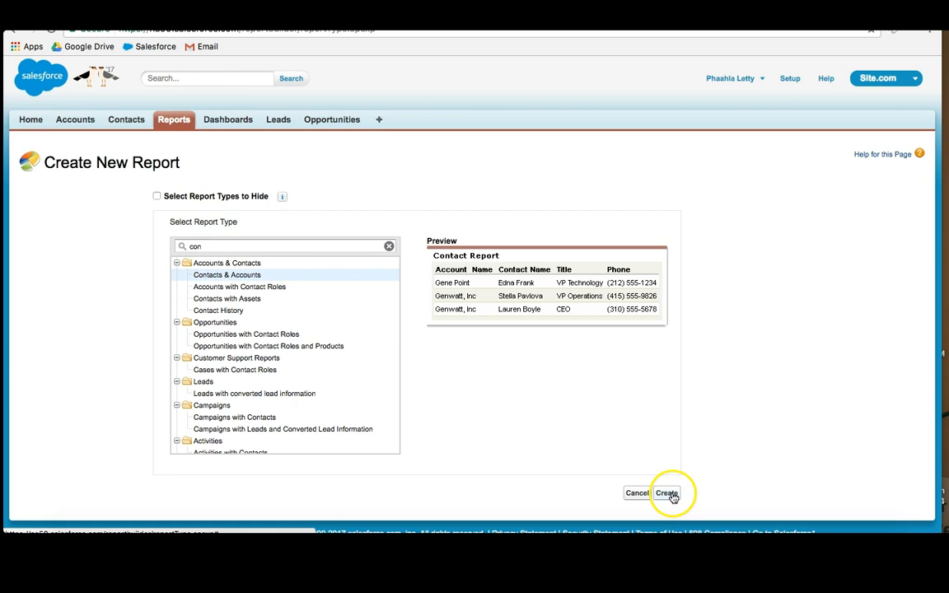
click(665, 493)
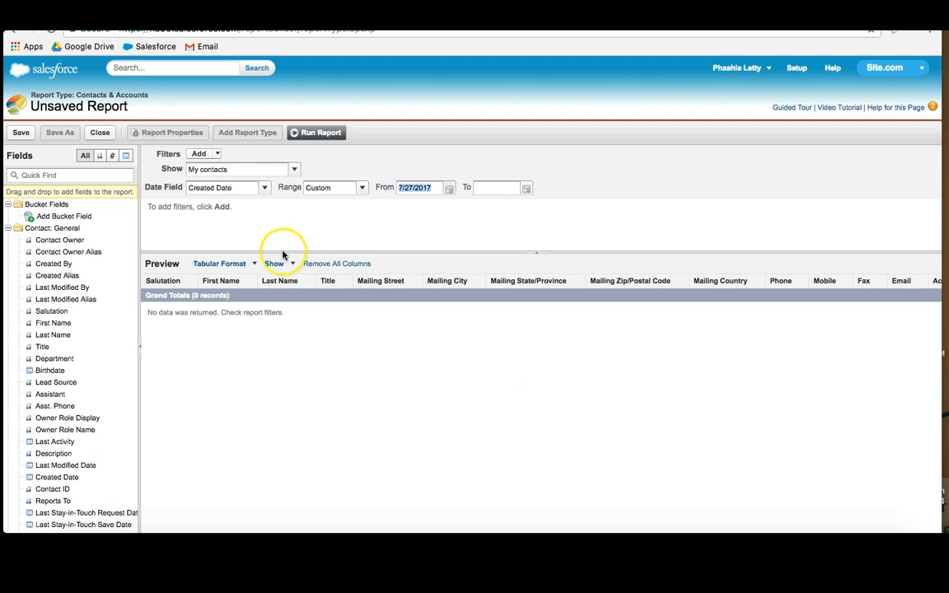
Save the report as 'Test' in My Personal Custom Reports and run it
click(19, 132)
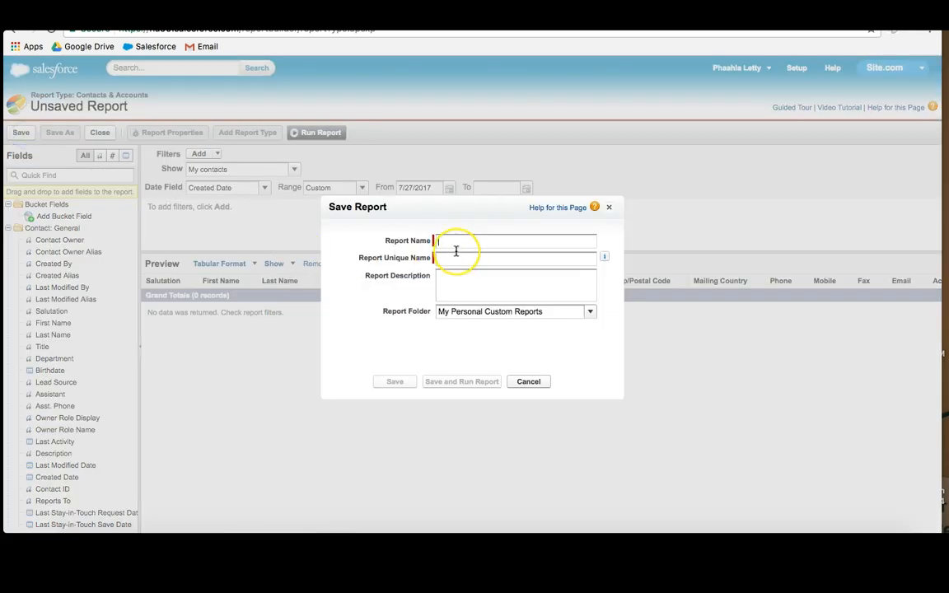
text(Test)
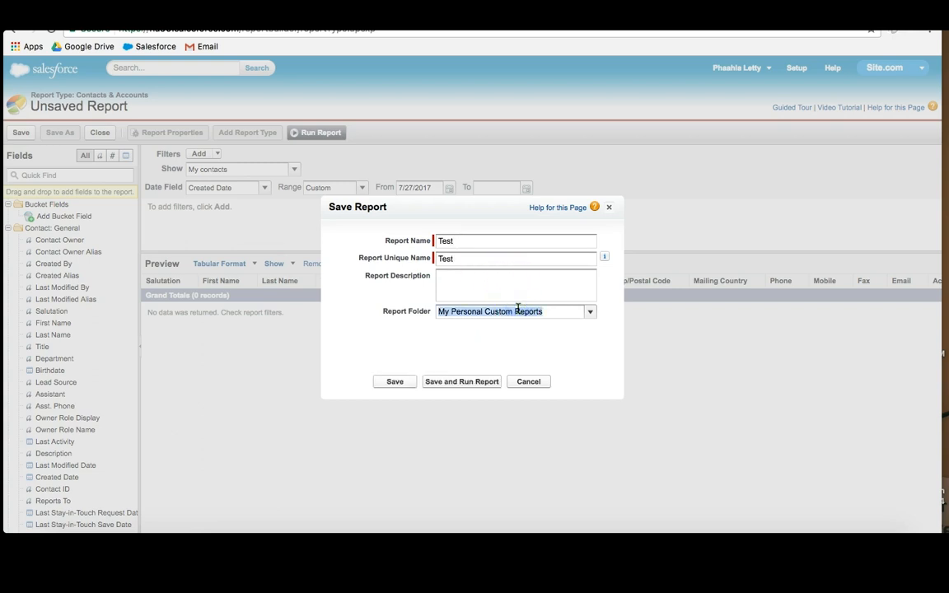
click(590, 312)
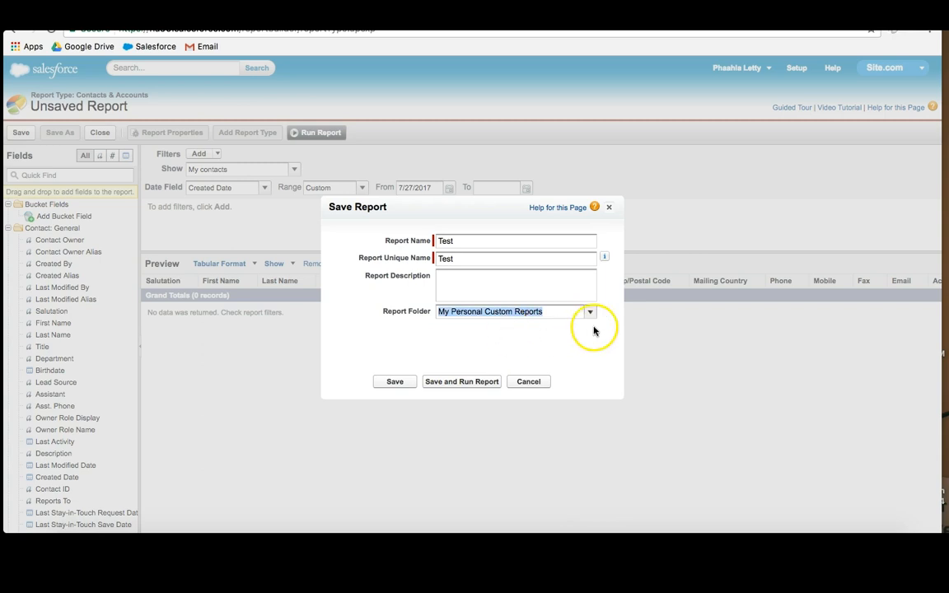
click(590, 312)
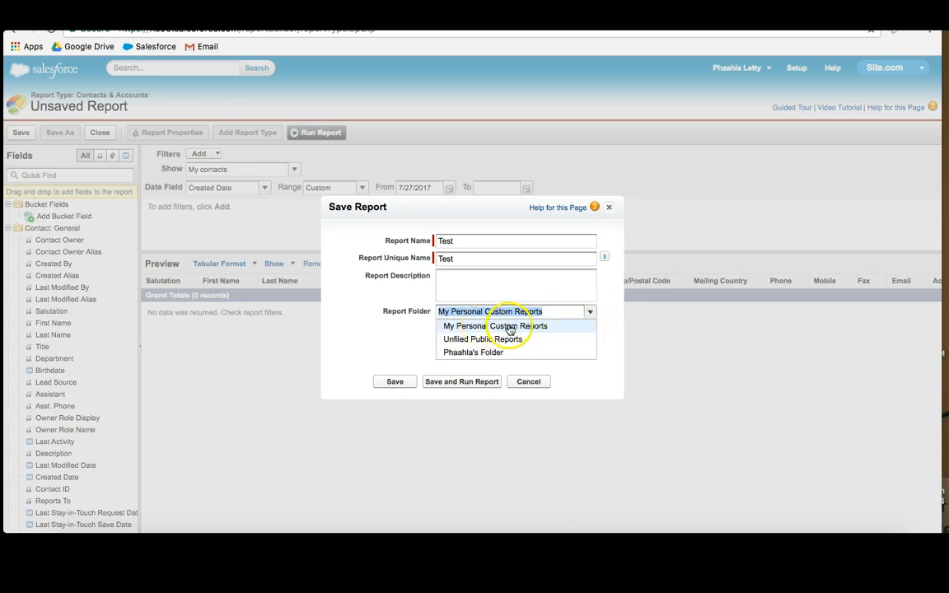
mouse_move(517, 339)
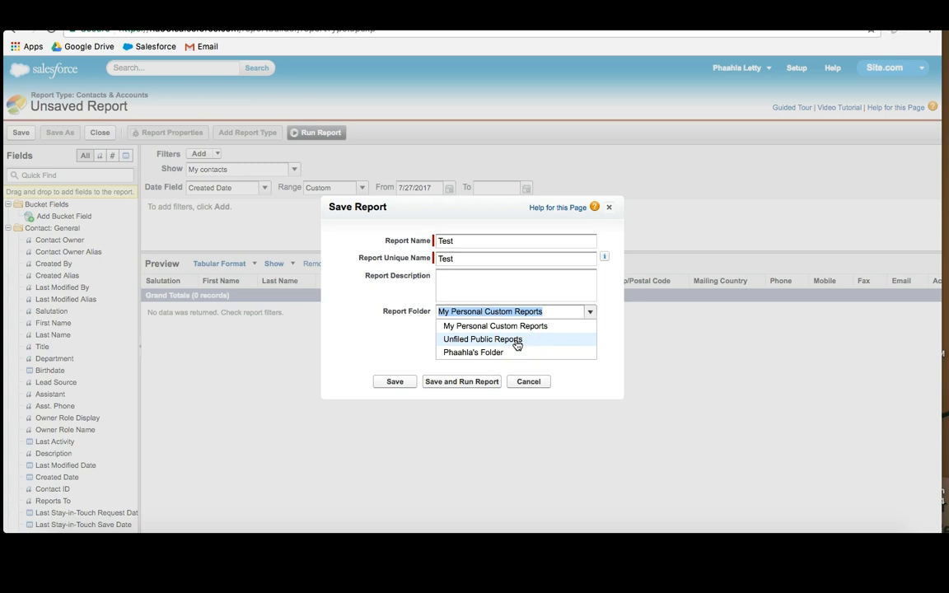
mouse_move(473, 353)
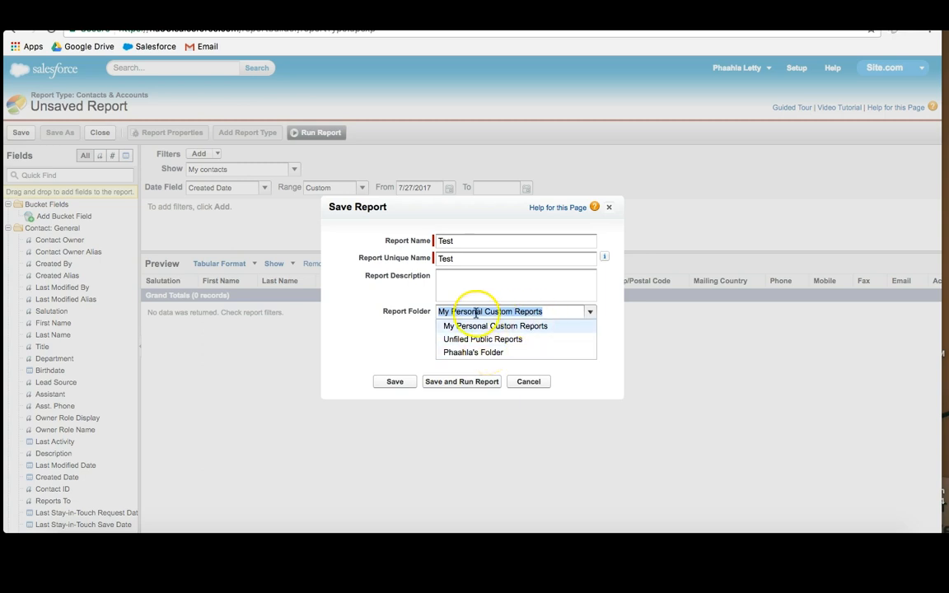
click(462, 382)
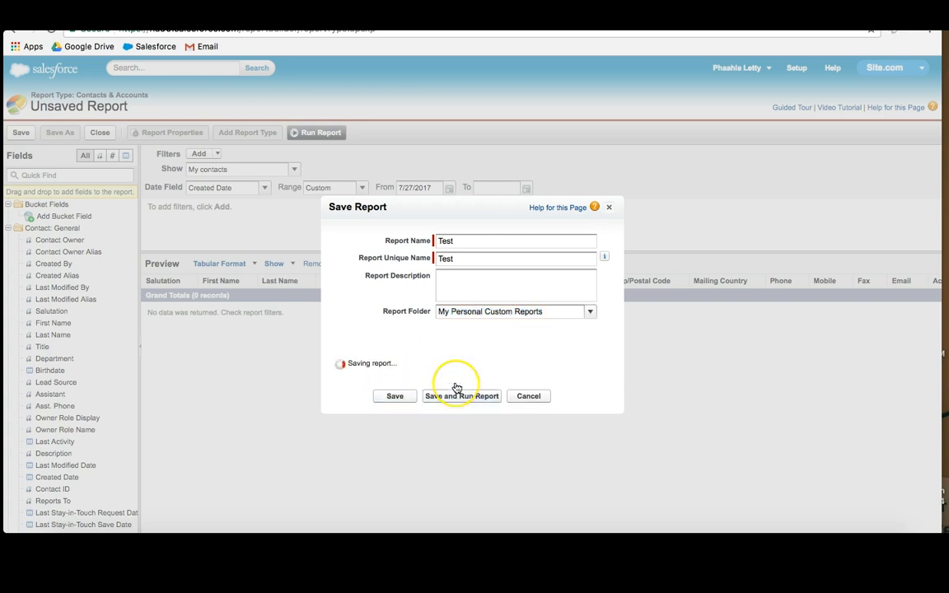
click(461, 395)
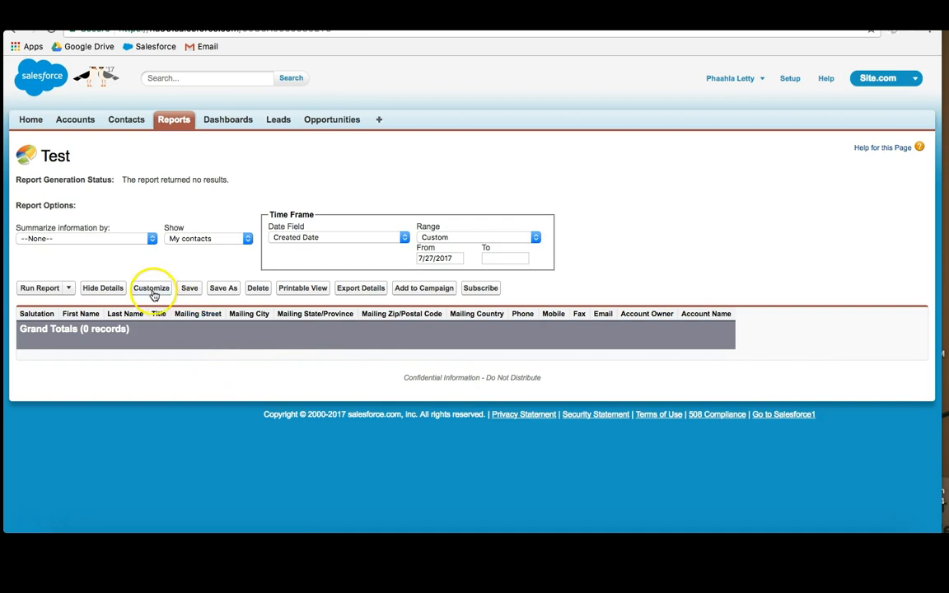
Customize Test to show All accounts over All Time and remove all preview columns
click(151, 287)
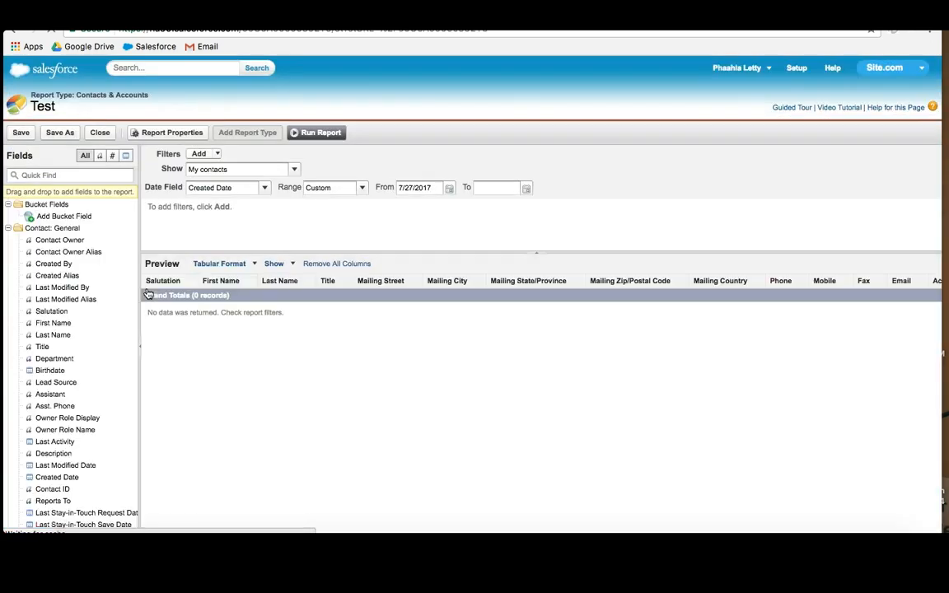
click(320, 132)
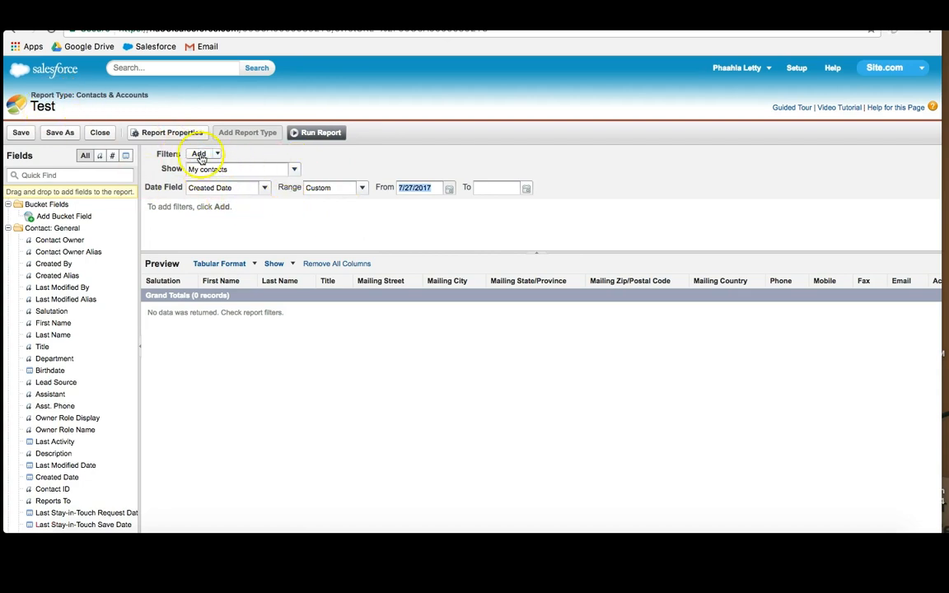
mouse_move(396, 251)
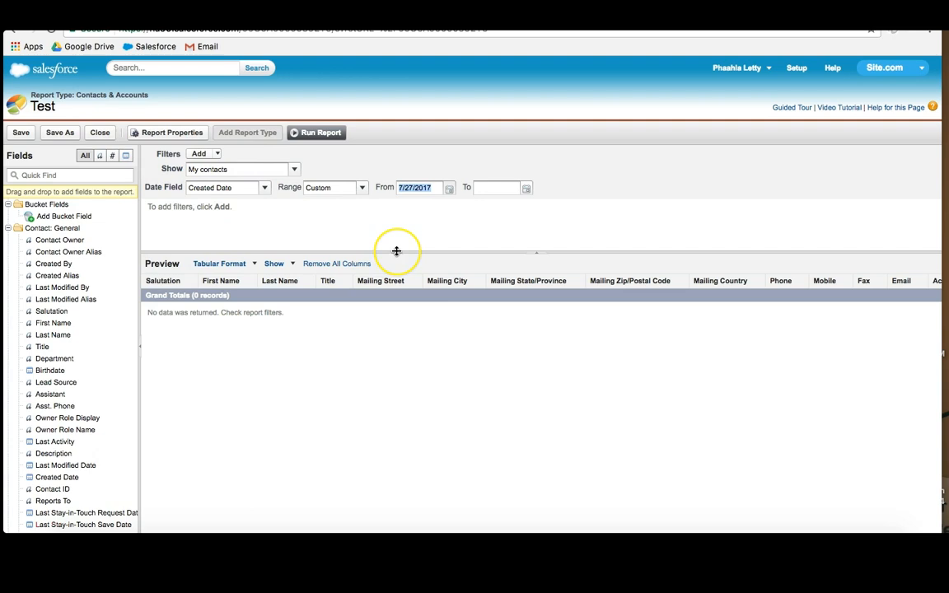
mouse_move(148, 257)
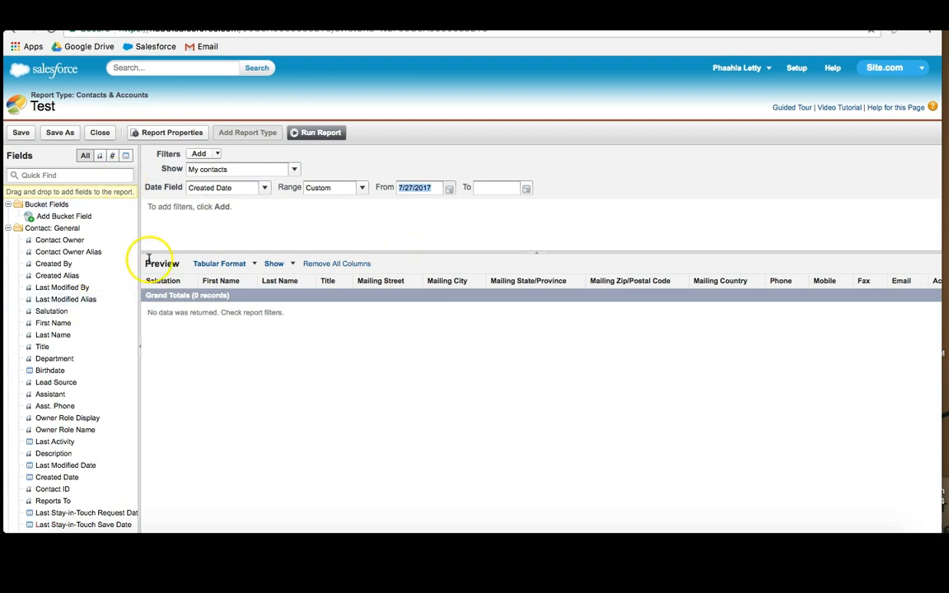
mouse_move(243, 326)
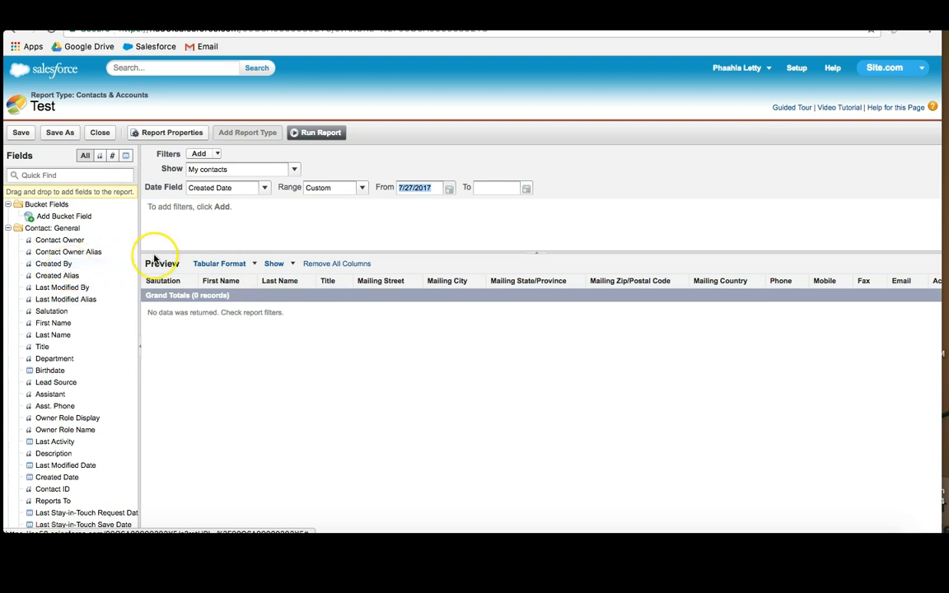
mouse_move(132, 215)
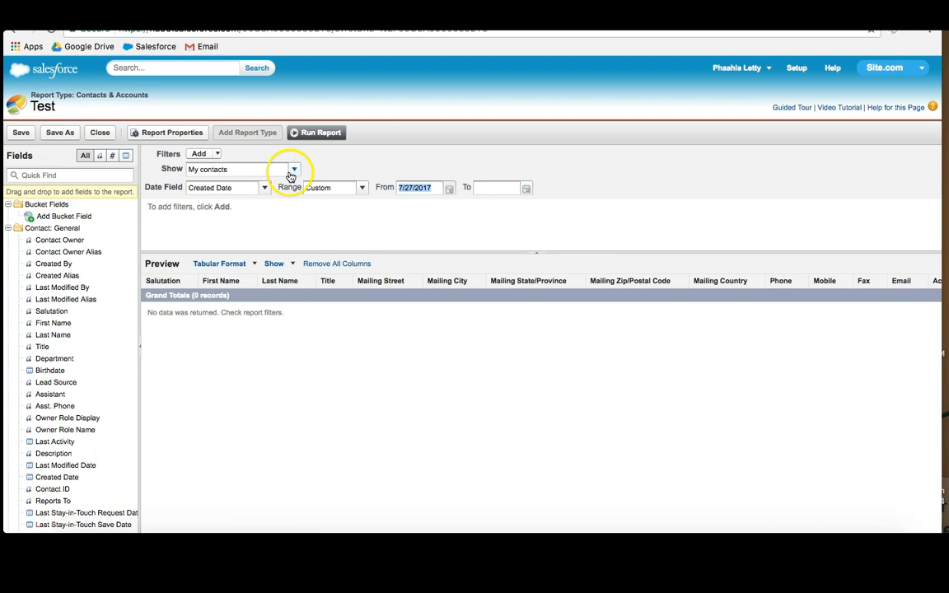
click(294, 168)
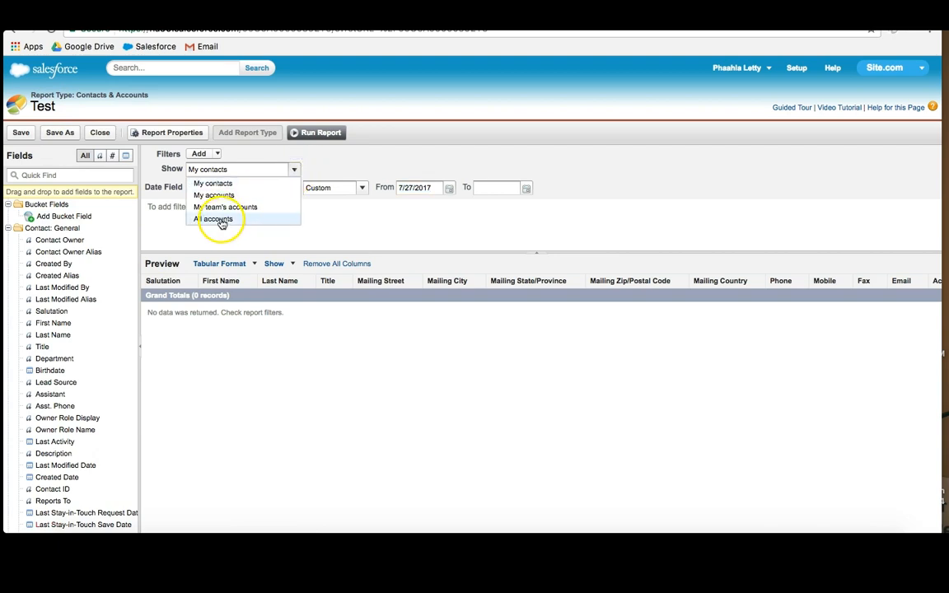
click(217, 217)
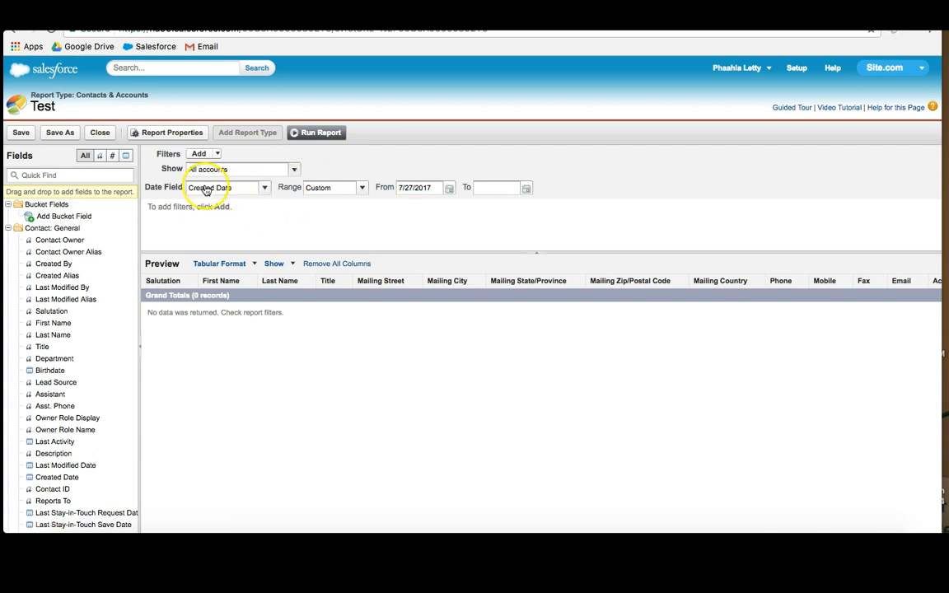
click(363, 187)
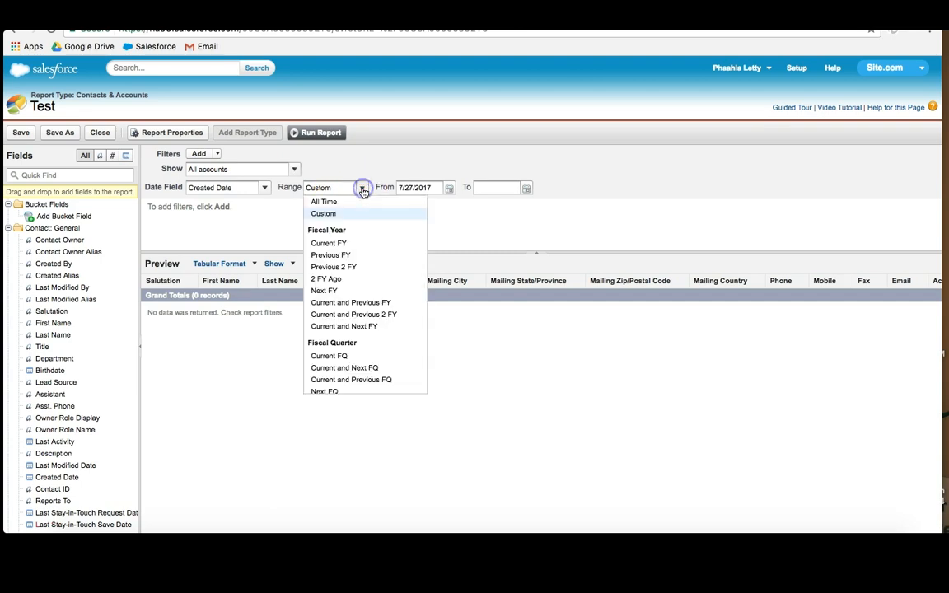
click(323, 201)
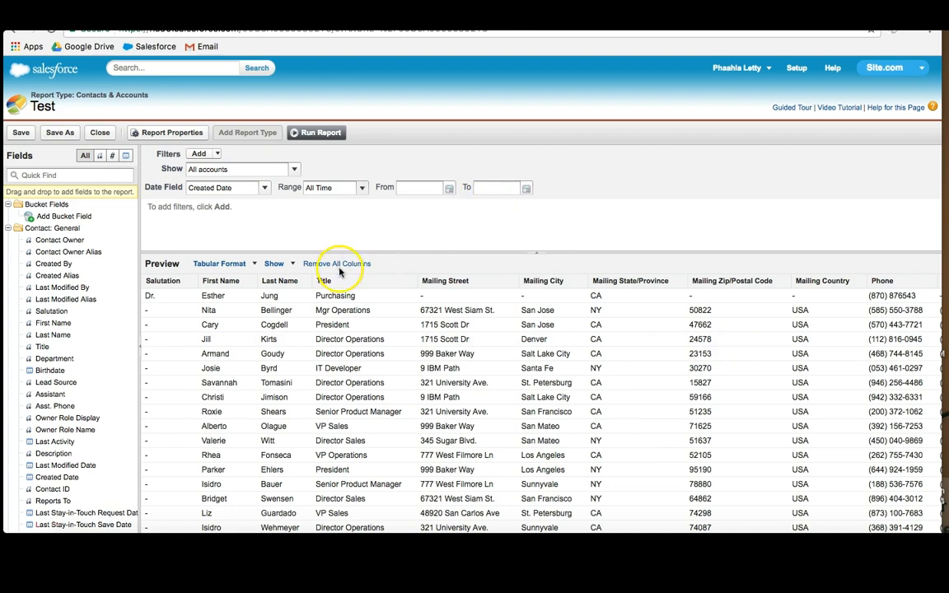
click(336, 263)
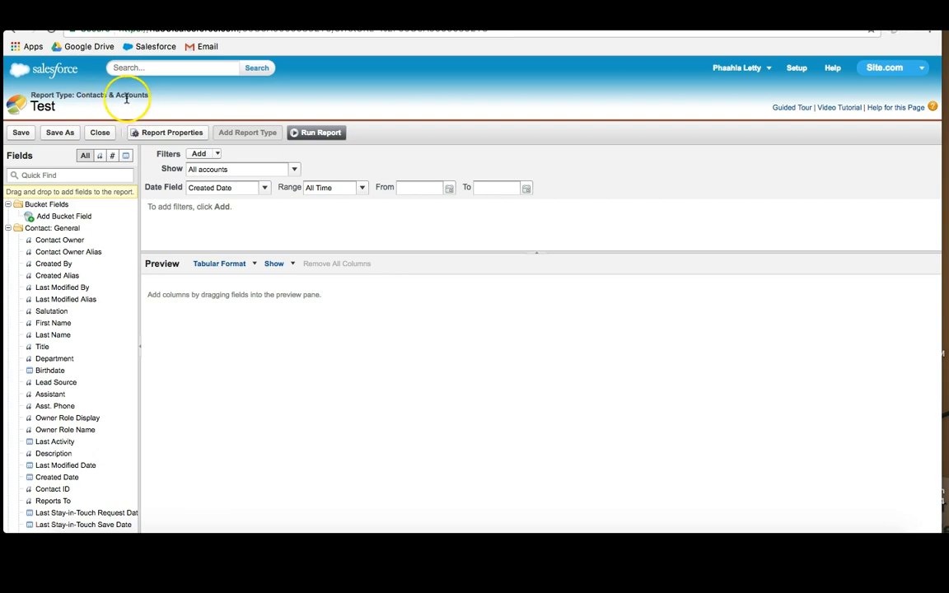
Add First Name, Last Name and Account Name columns from the Fields pane search
click(69, 175)
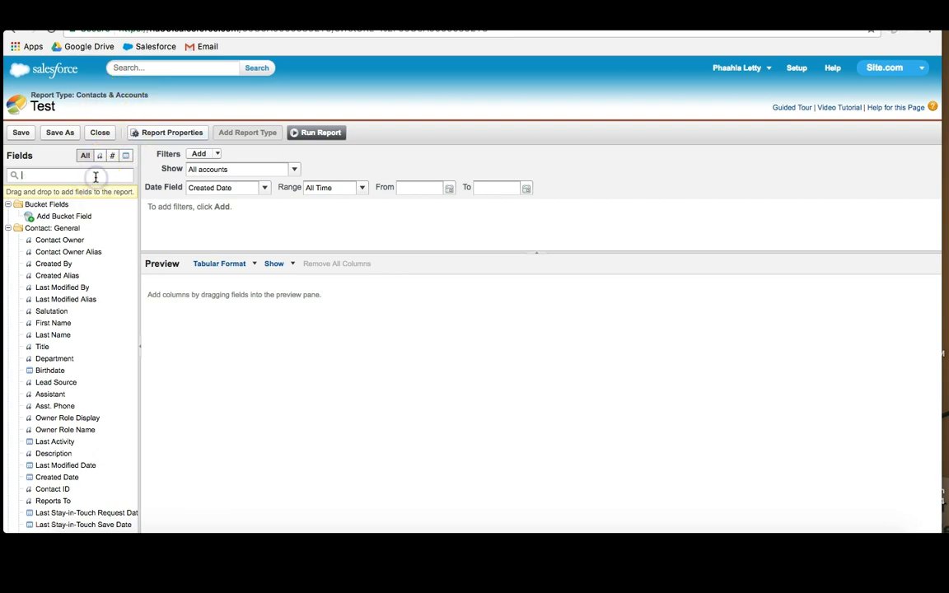
text(fir)
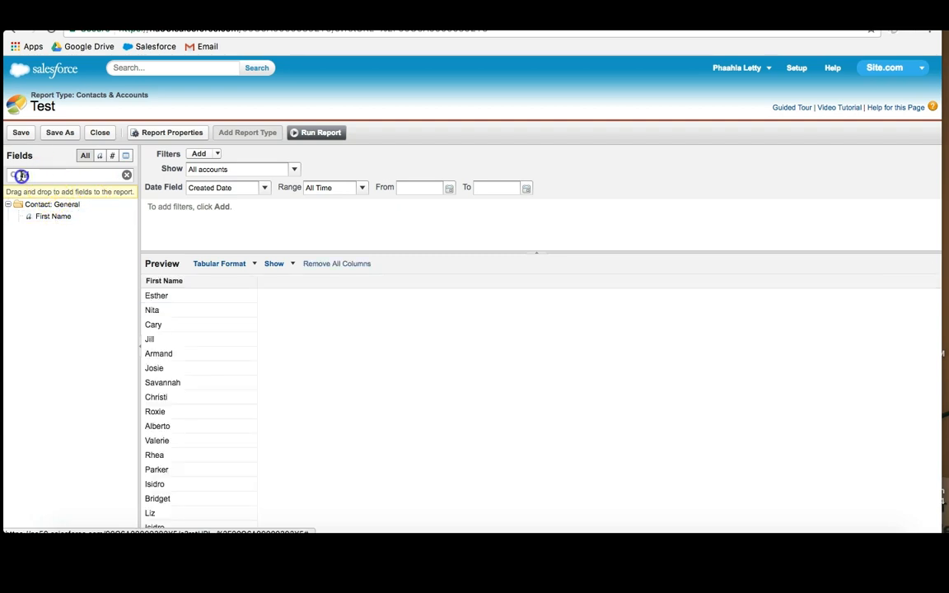
text(last)
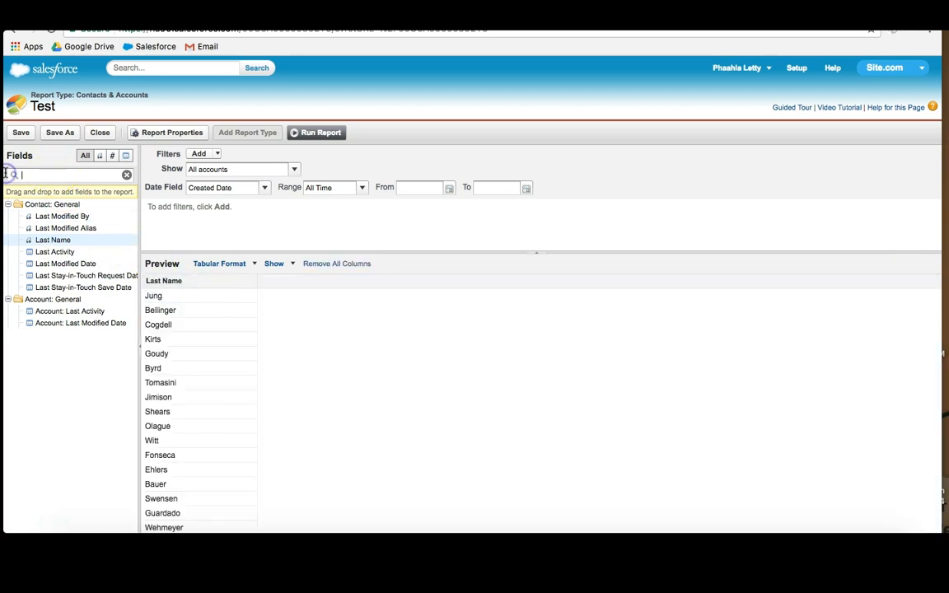
text(fi)
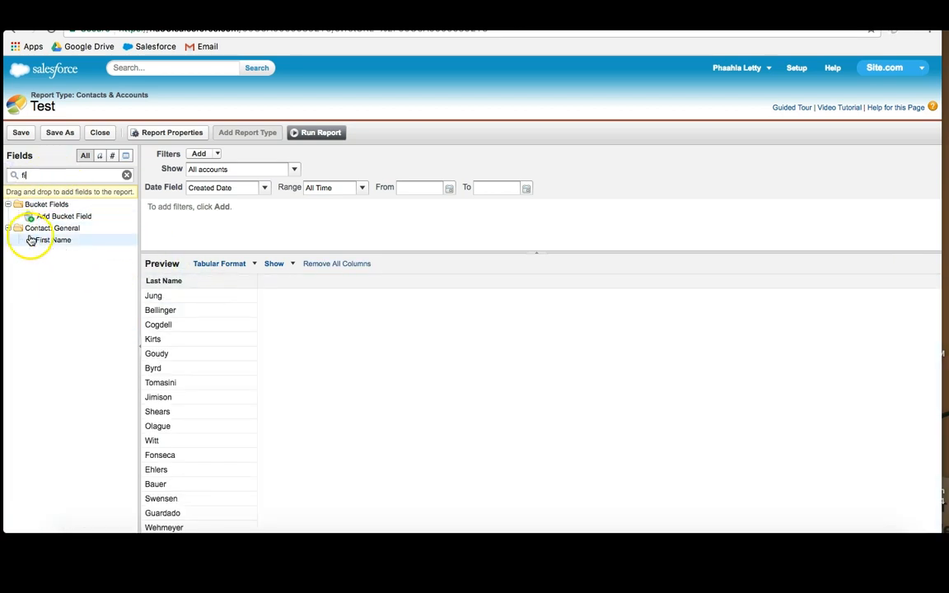
double_click(52, 241)
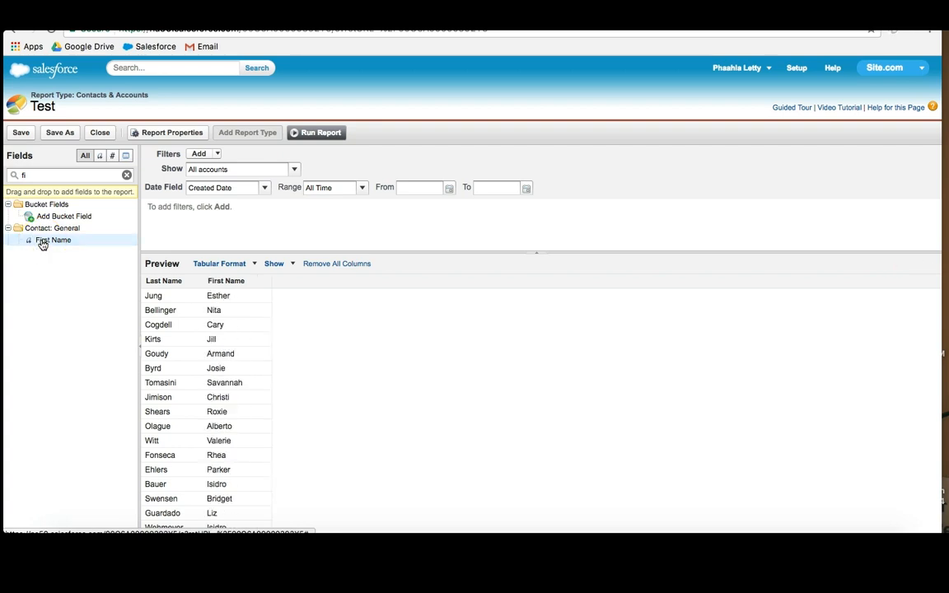
mouse_move(239, 280)
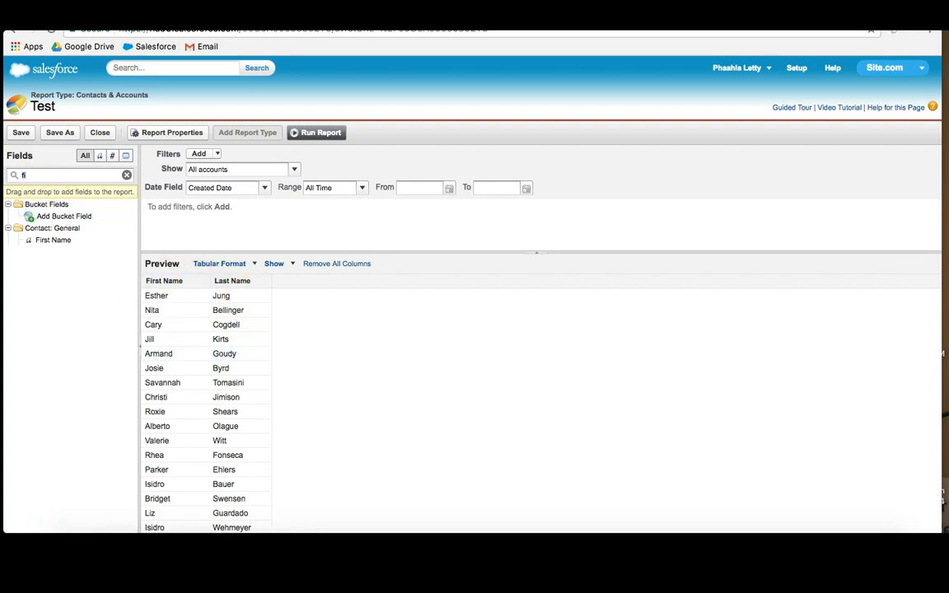
text(acc)
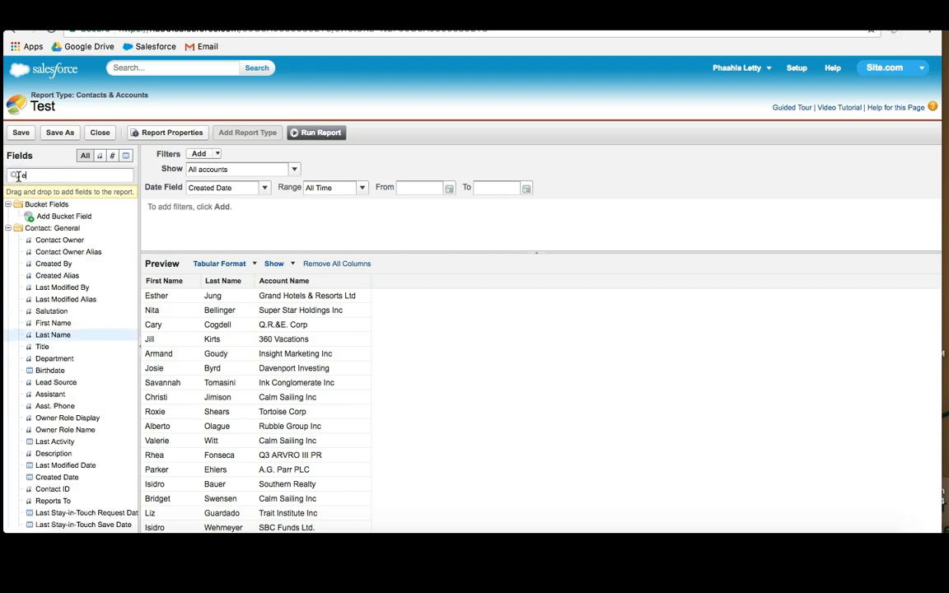
Add Email, Mailing State/Province and Phone columns via Quick Find
text(eml)
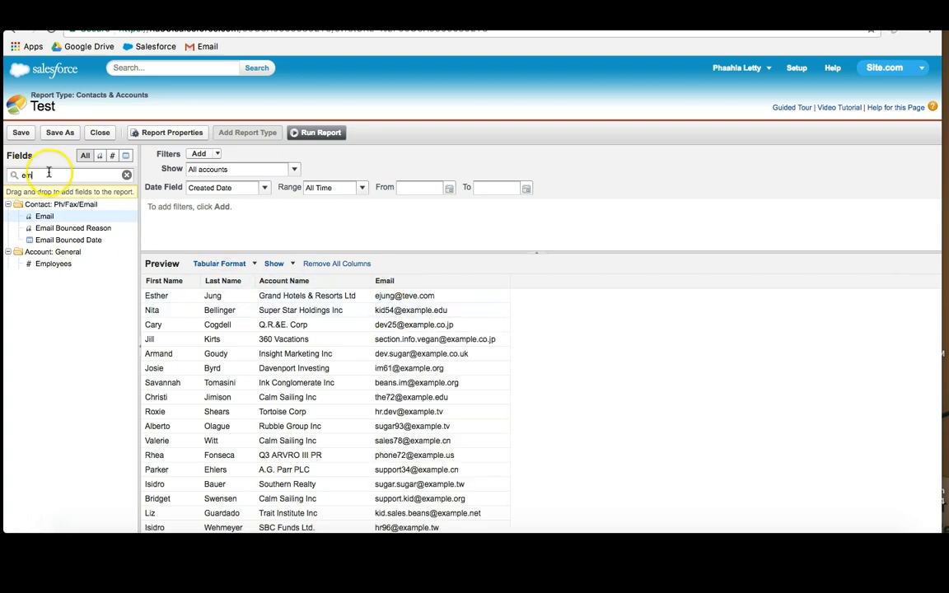
click(125, 175)
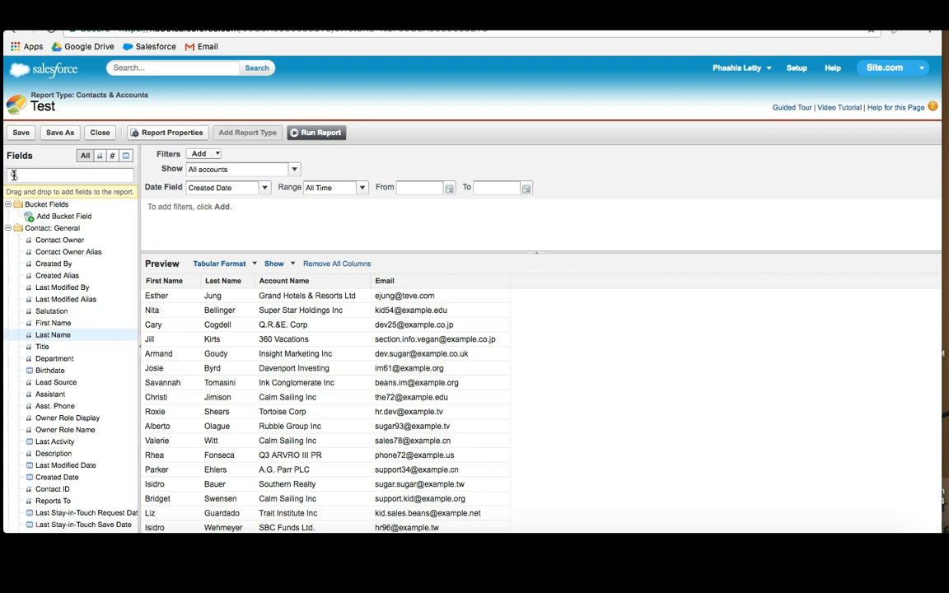
text(e)
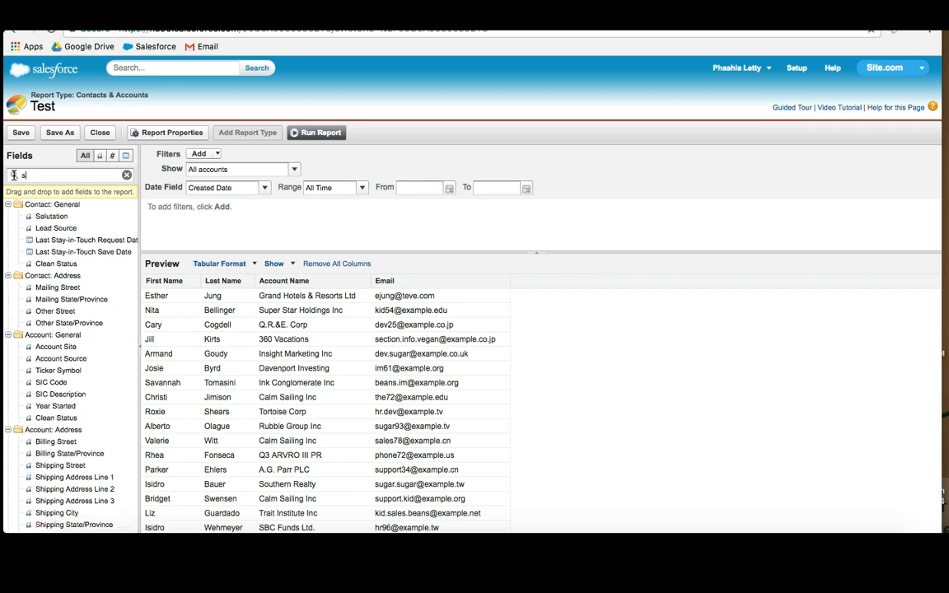
text(st)
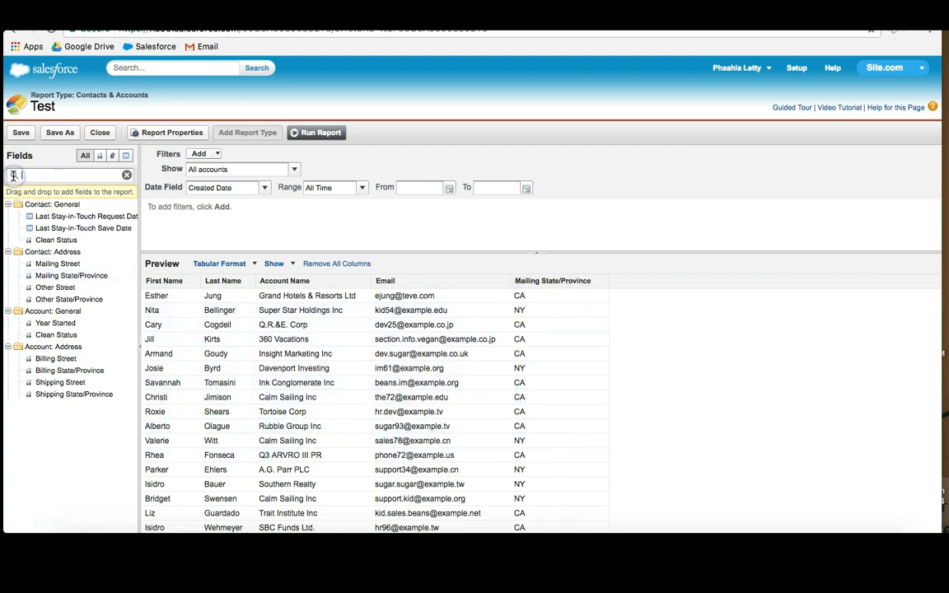
text(phone)
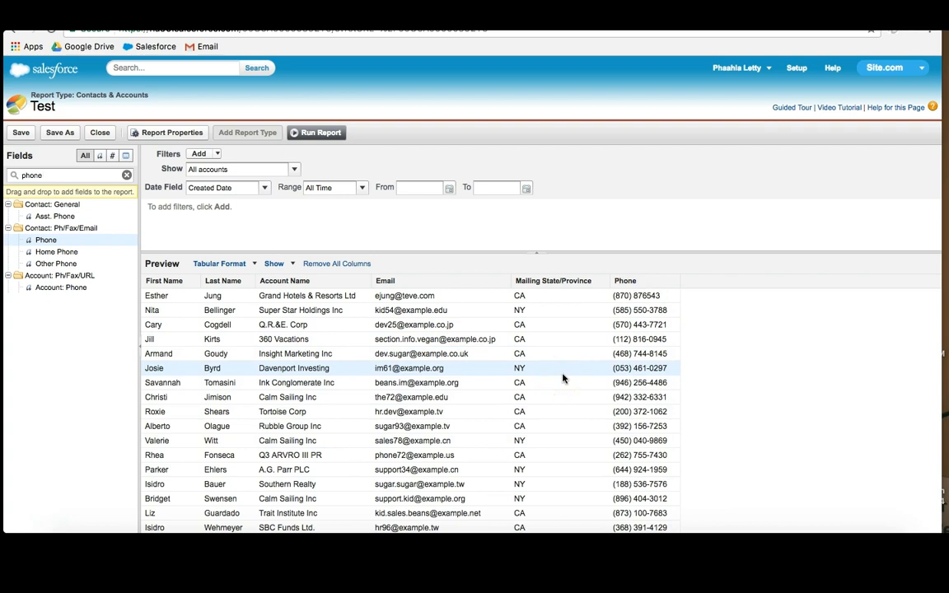
mouse_move(349, 340)
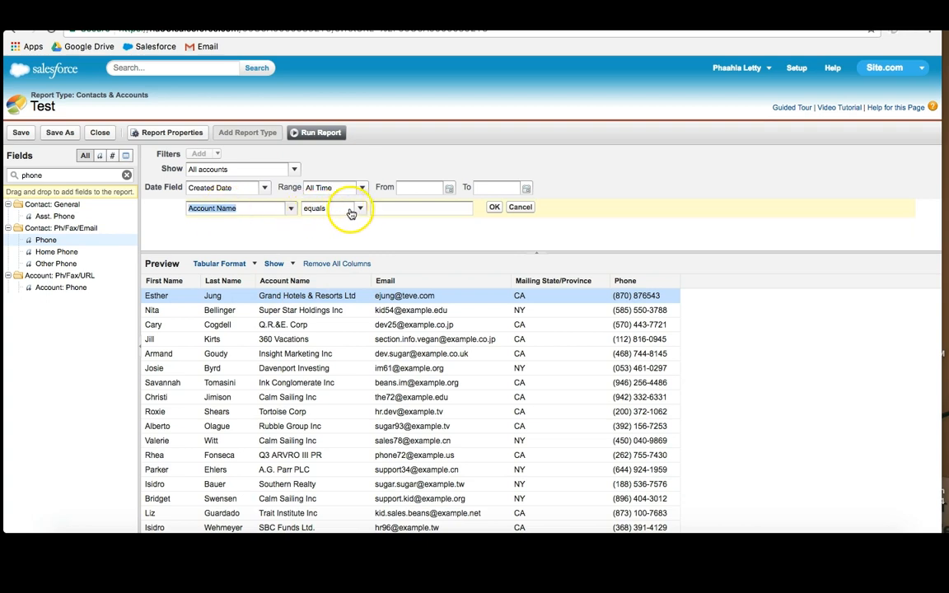
Filter Account Name equals 'Grand Hotels & Resorts Ltd', leaving three contacts
click(359, 208)
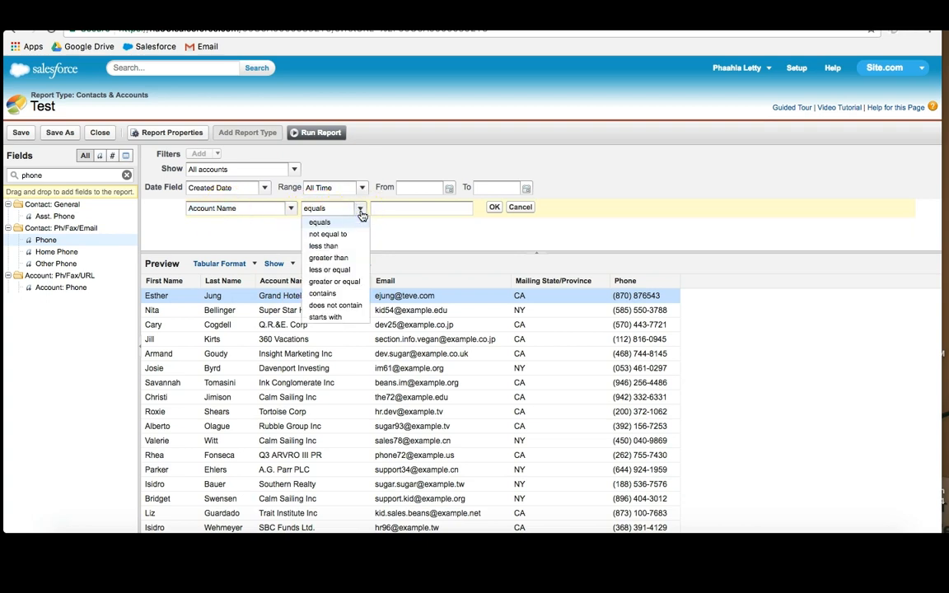
mouse_move(323, 246)
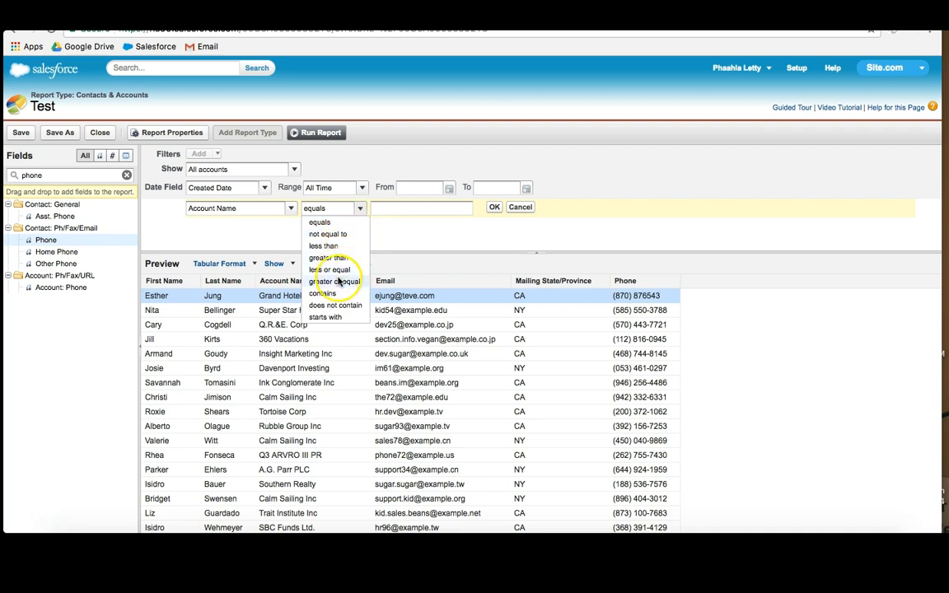
mouse_move(336, 293)
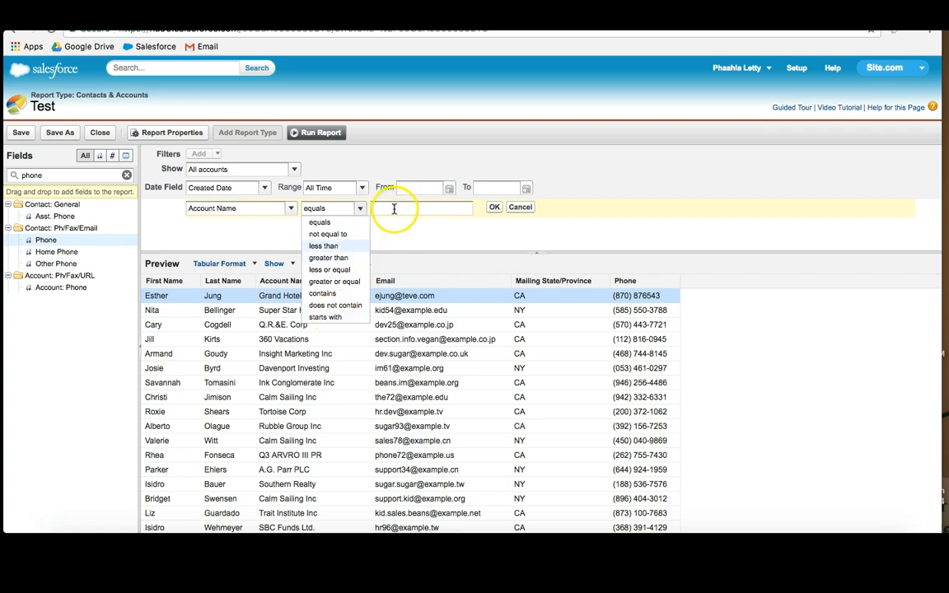
click(415, 207)
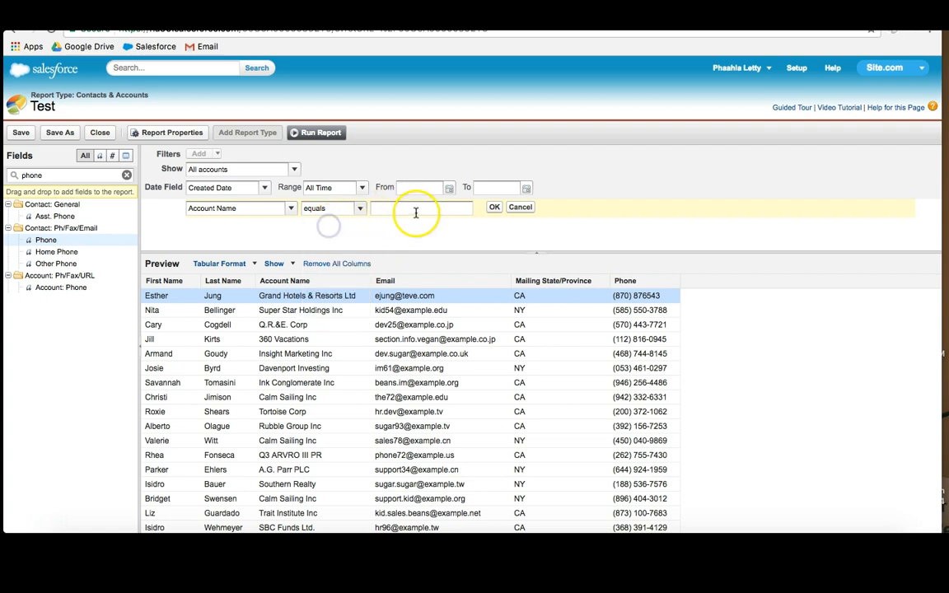
text(Grand Hotels & Resorts Ltd)
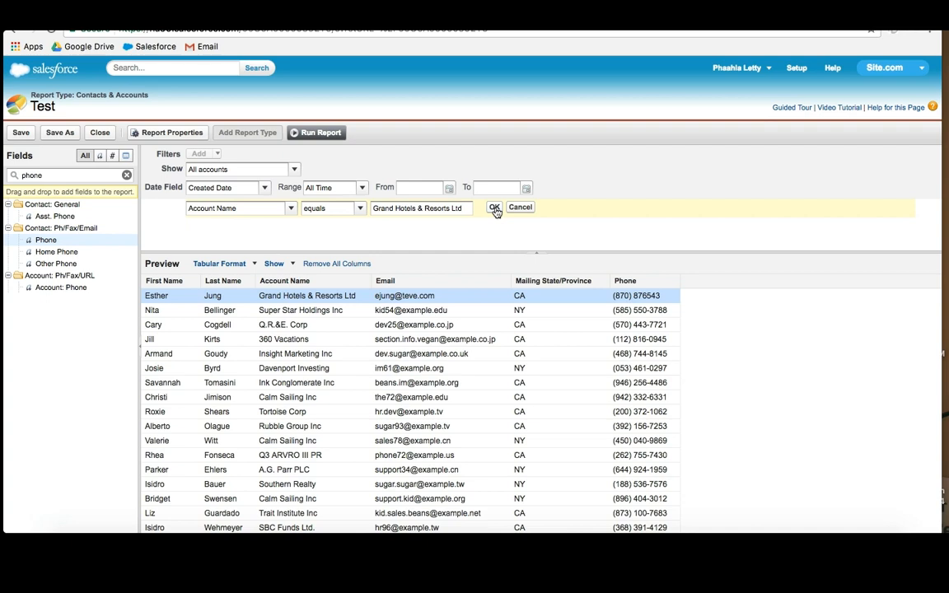
click(494, 207)
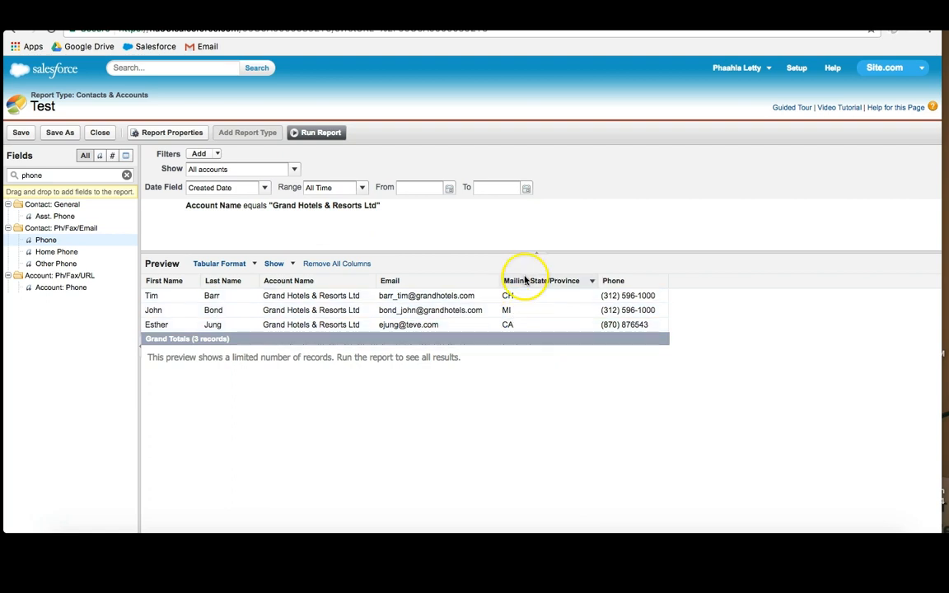
mouse_move(519, 280)
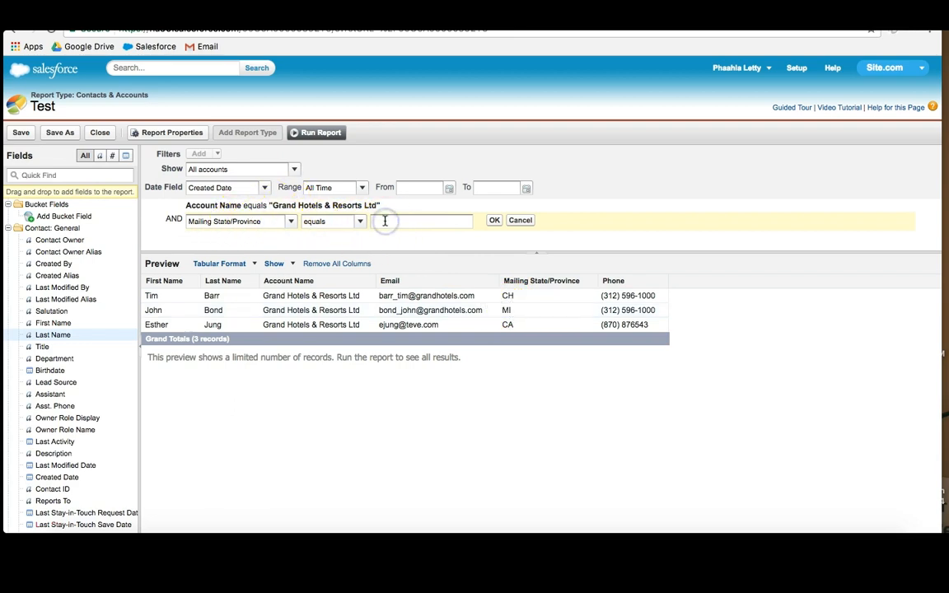
Add a Mailing State/Province filter equal to MI, then change it to not equal to MI
text(MI)
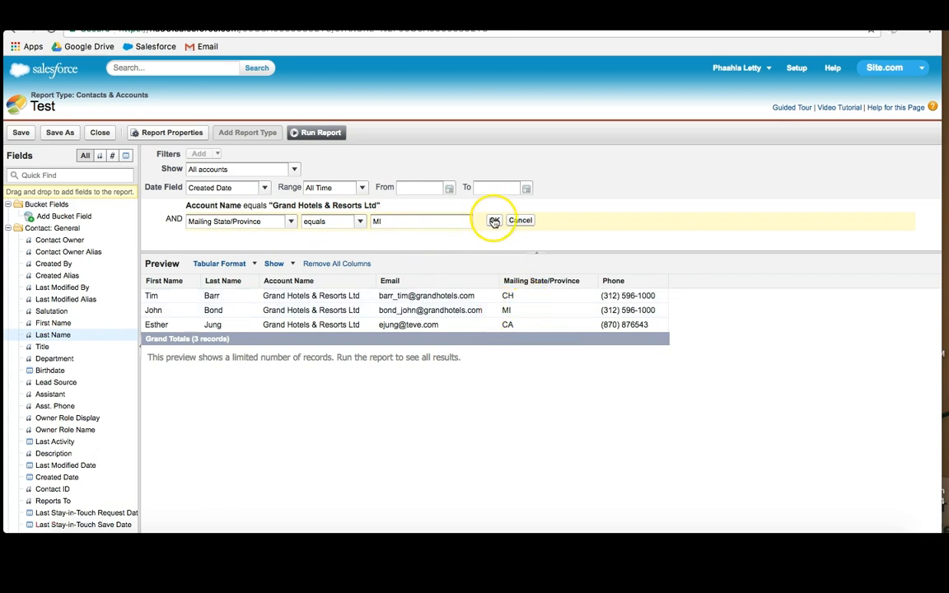
click(494, 220)
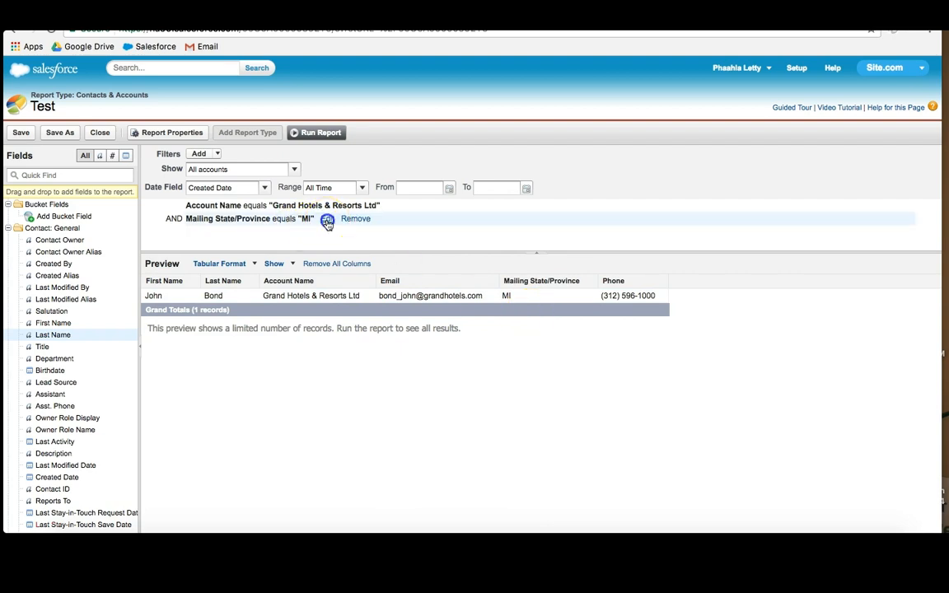
click(326, 217)
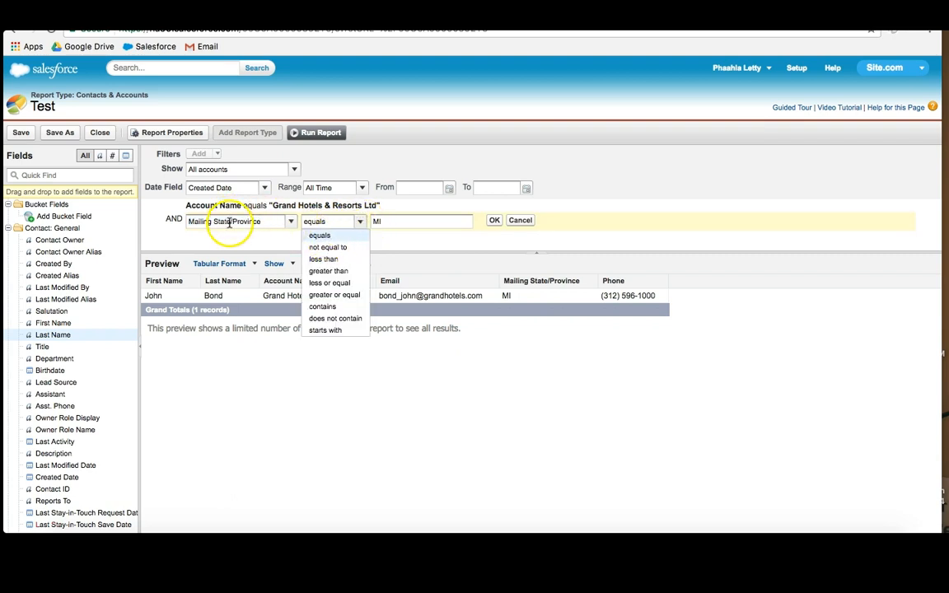
click(326, 247)
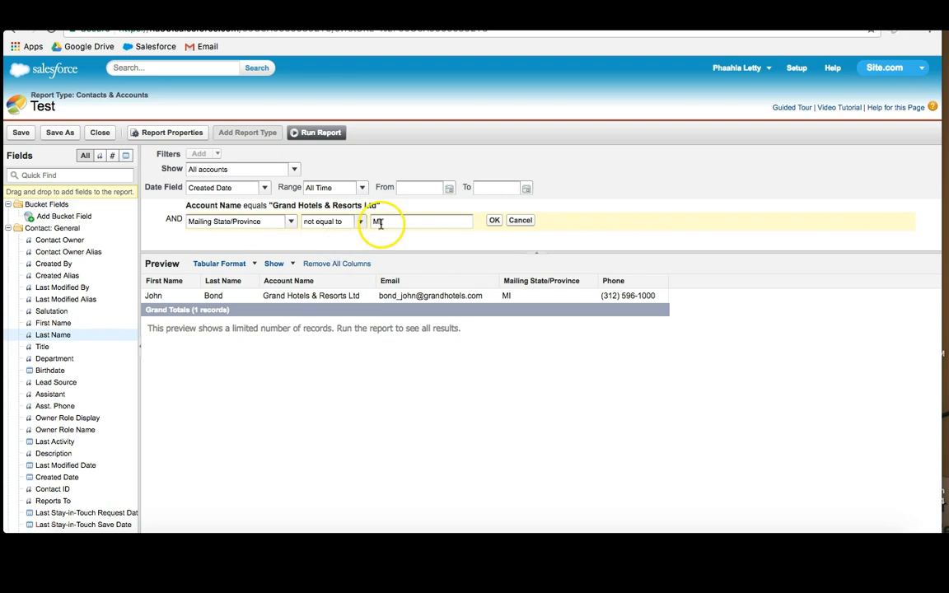
click(495, 220)
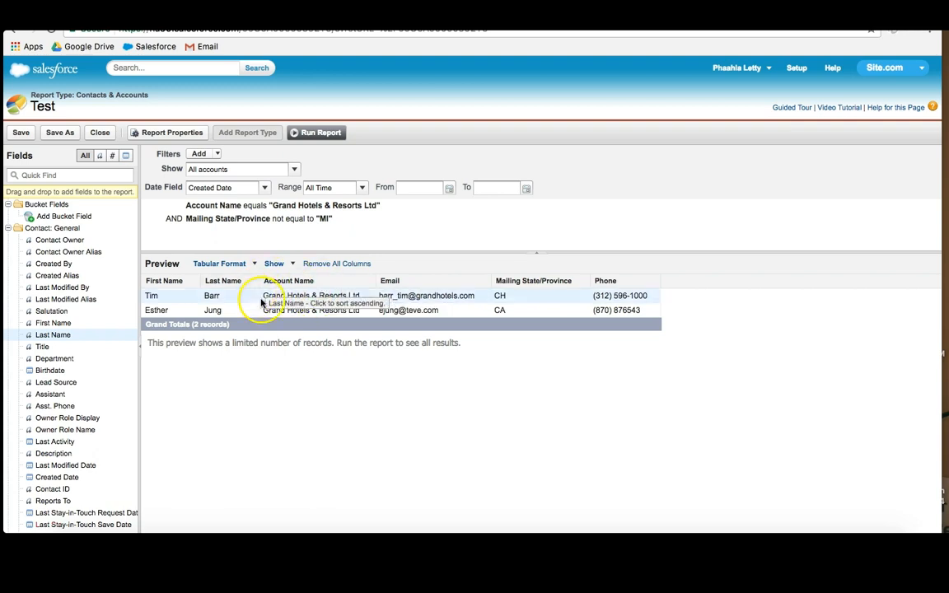
mouse_move(377, 218)
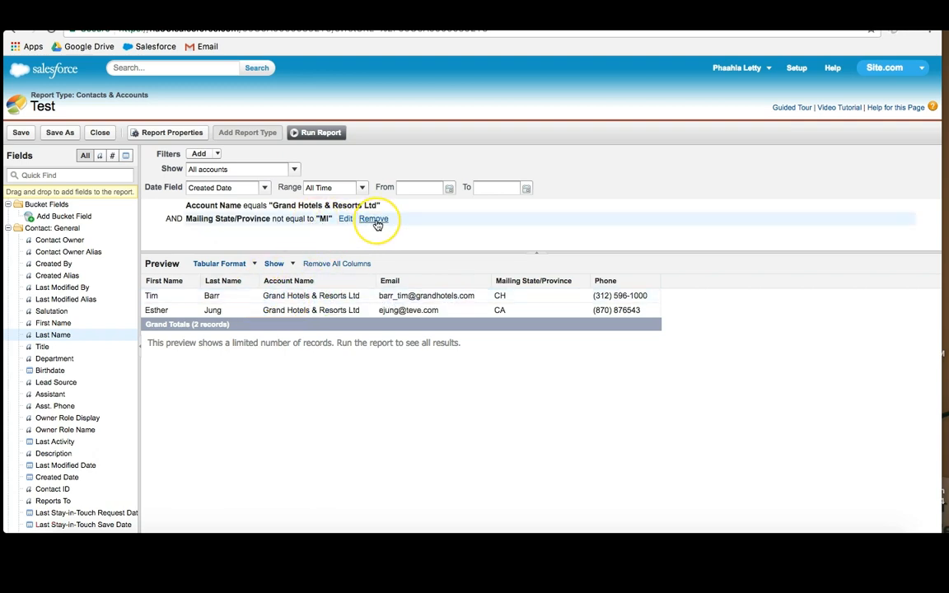
Remove both the state and Account Name filters so all contacts return
click(372, 218)
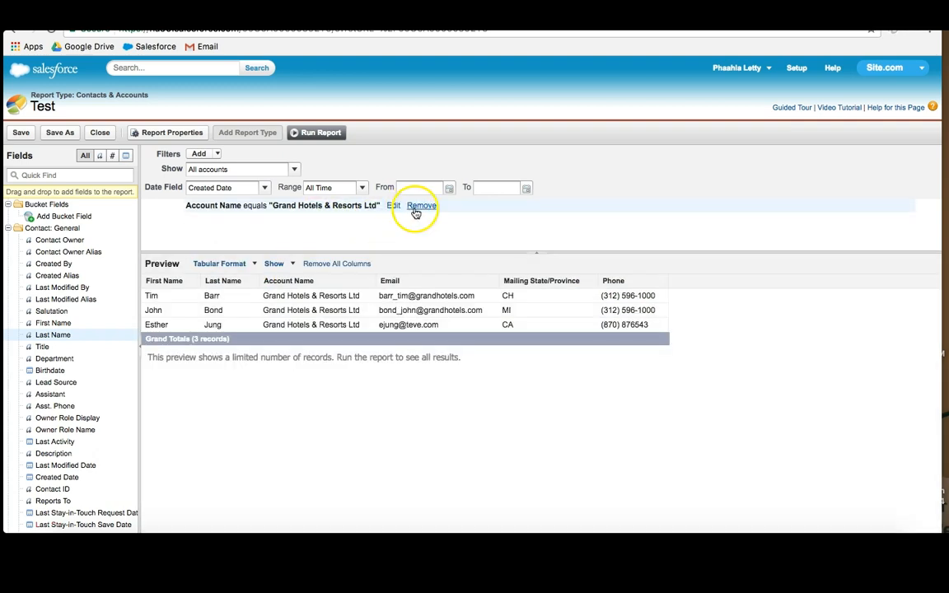
click(422, 204)
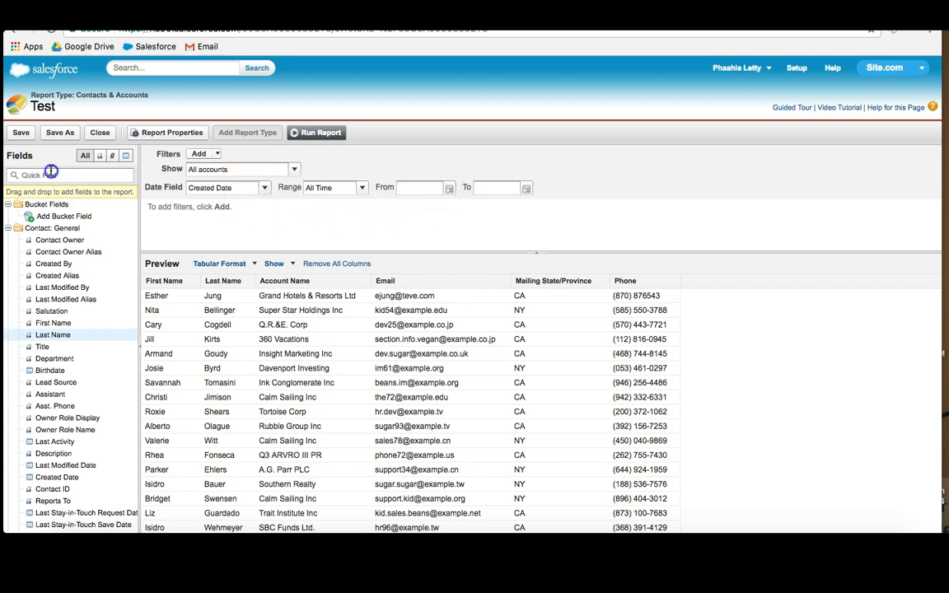
Add a Created Date column via 'crea' and run the full report
text(crea)
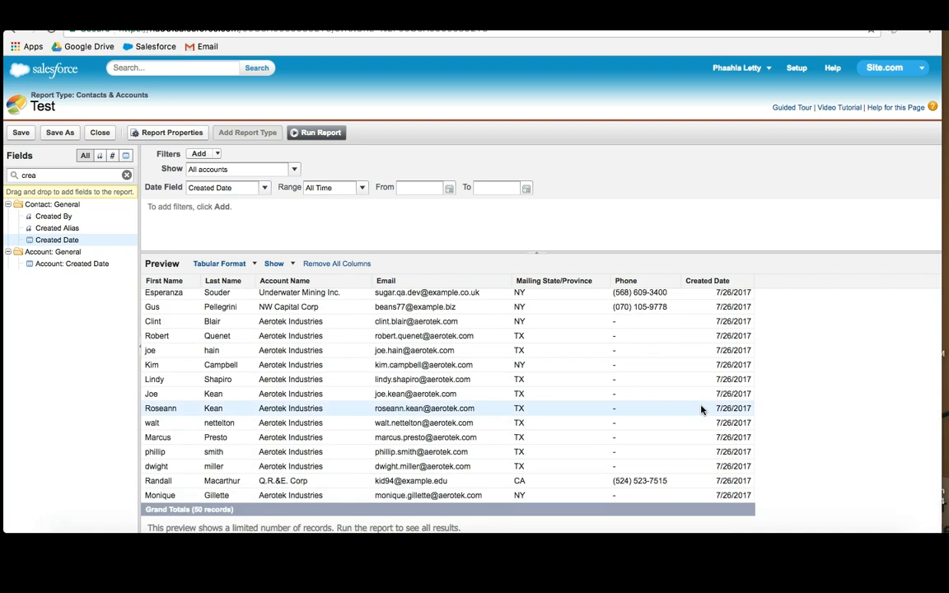
mouse_move(563, 366)
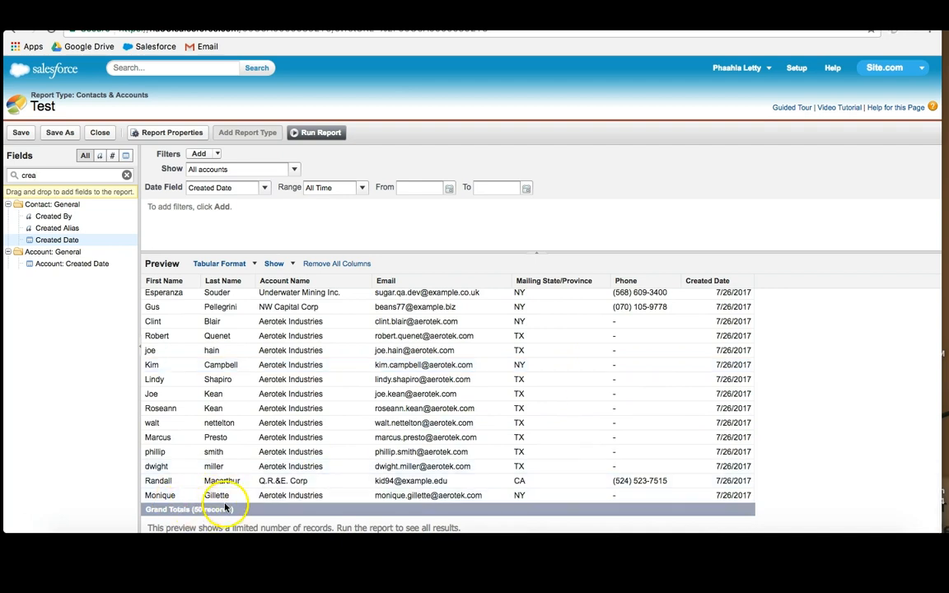
click(319, 131)
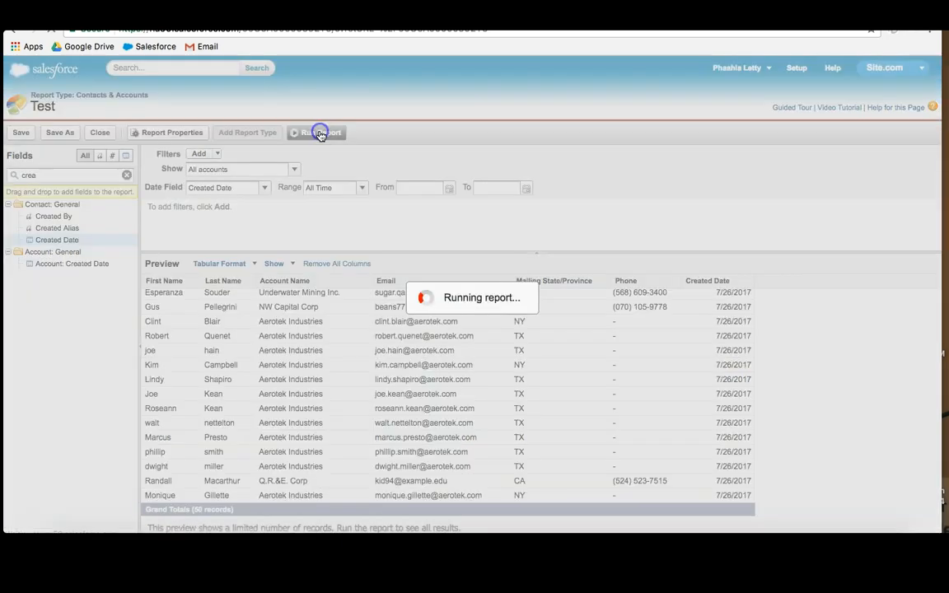
click(320, 132)
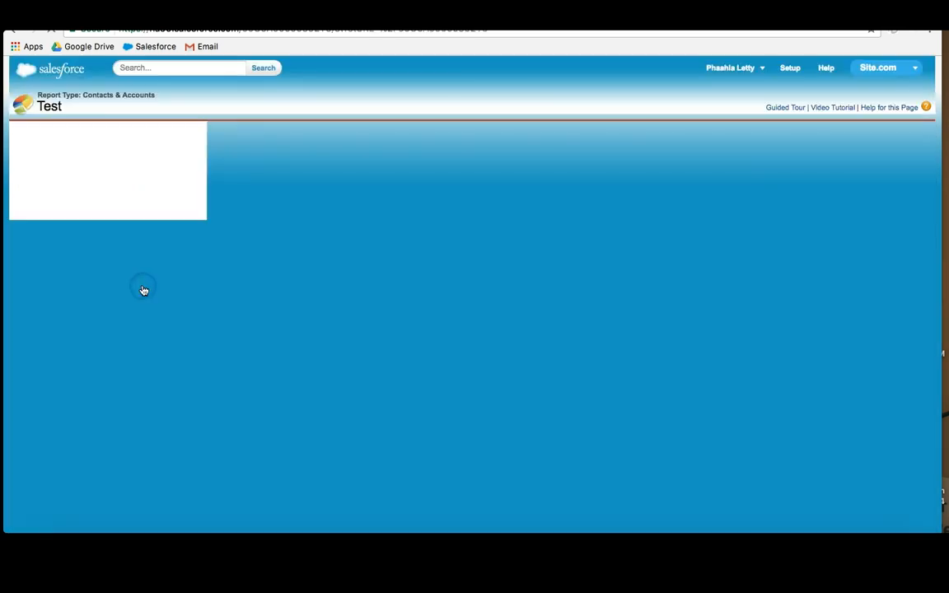
click(320, 132)
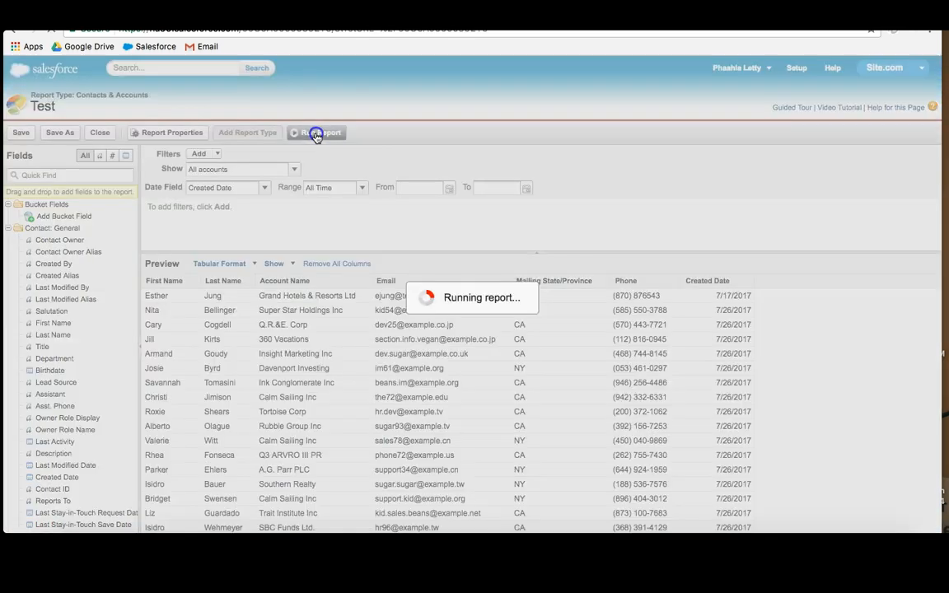
click(321, 132)
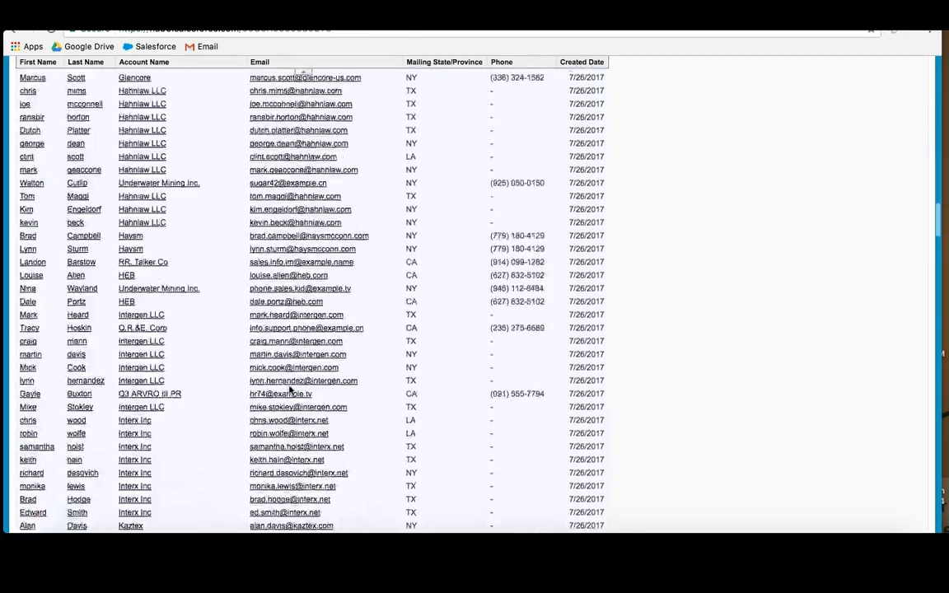
scroll(down, 3)
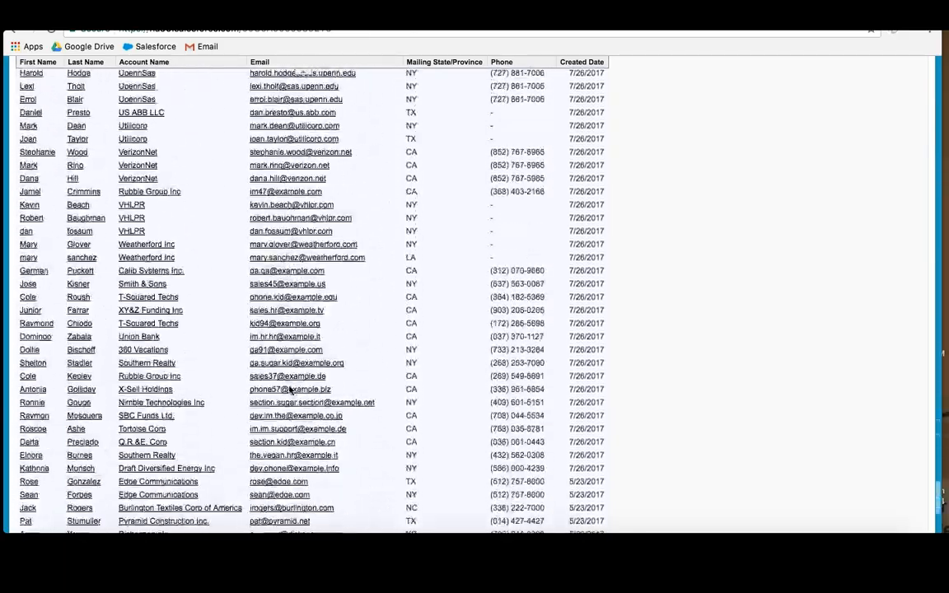
scroll(down, 3)
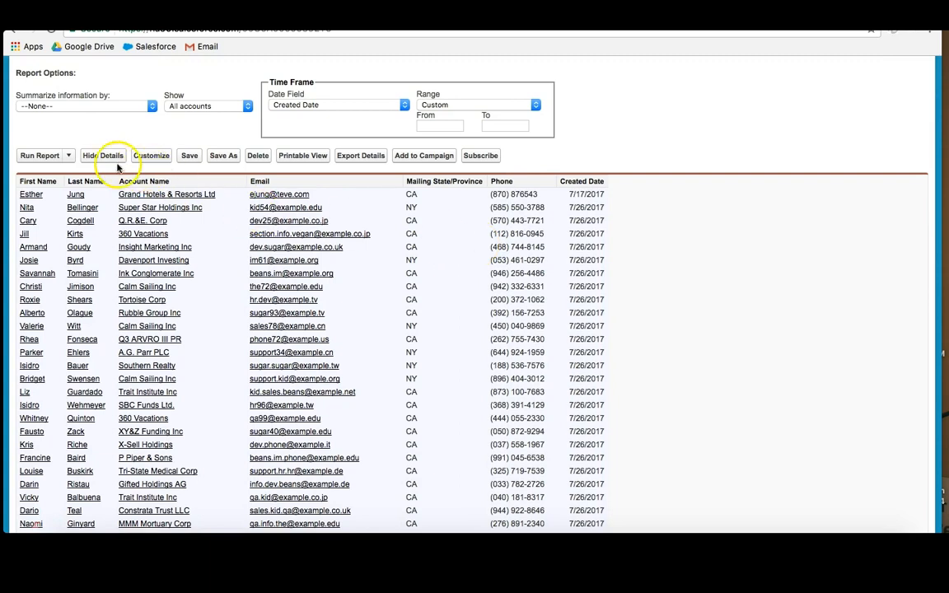
click(105, 155)
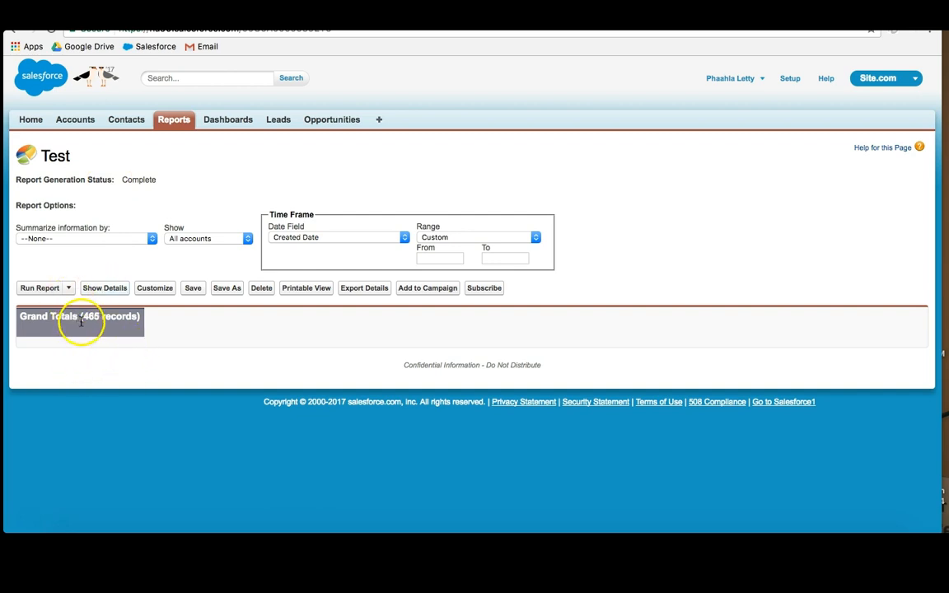
click(106, 287)
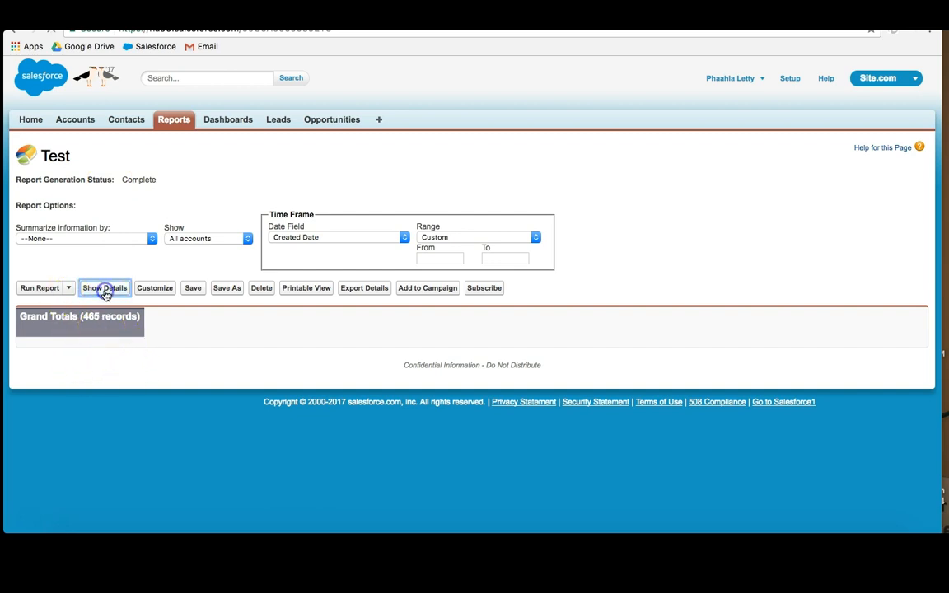
click(105, 287)
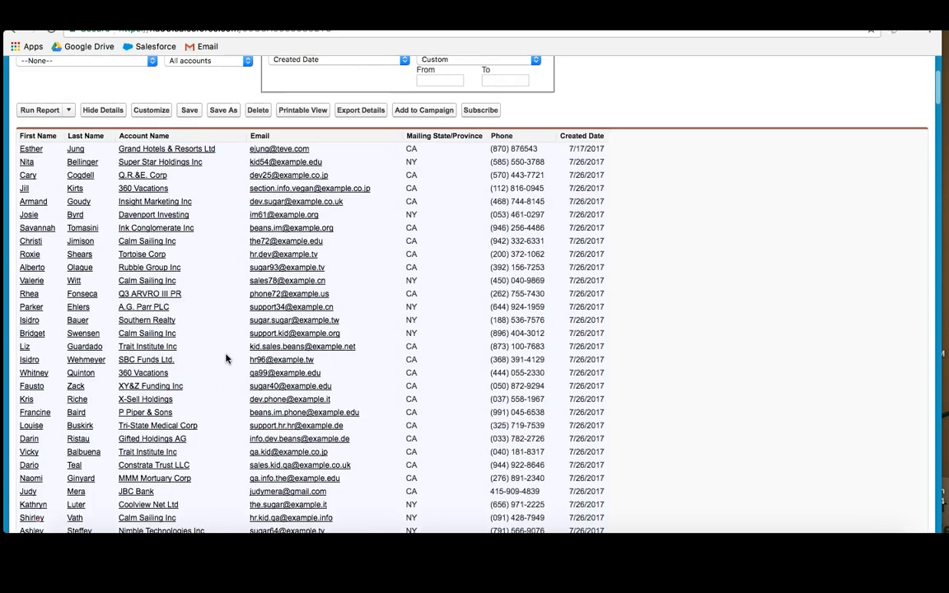
scroll(down, 3)
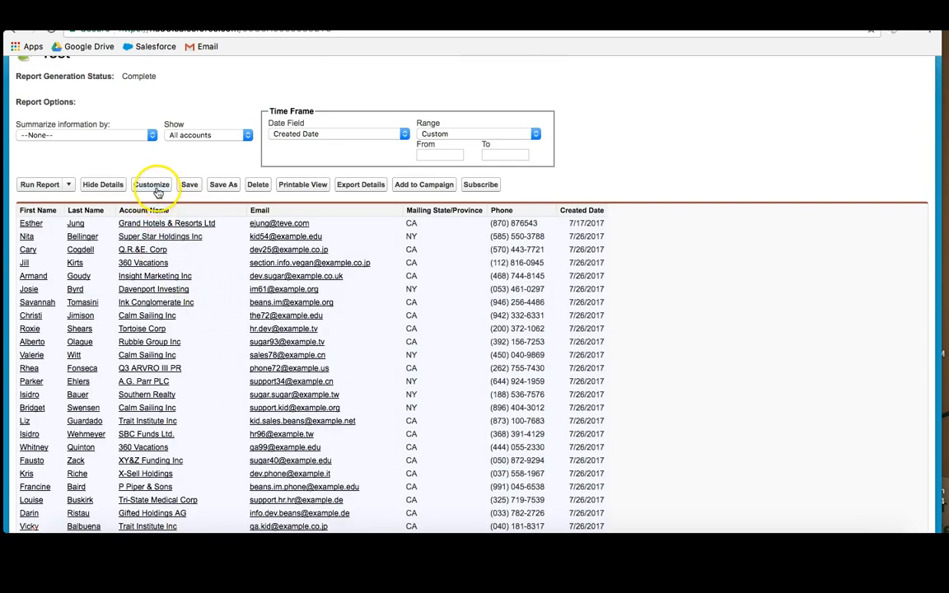
click(152, 184)
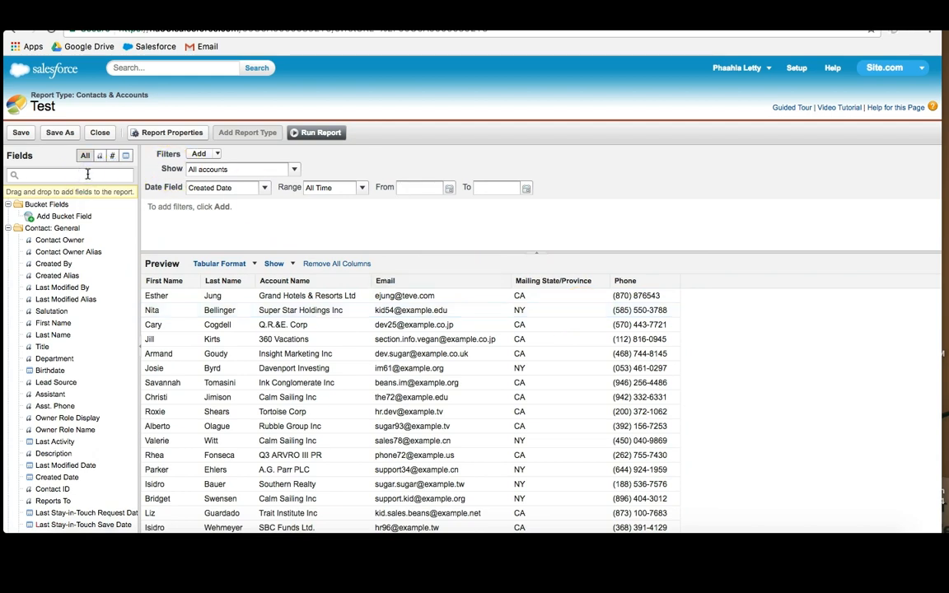
Add the Type column and a Type 'not equal to' blank filter
text(ty)
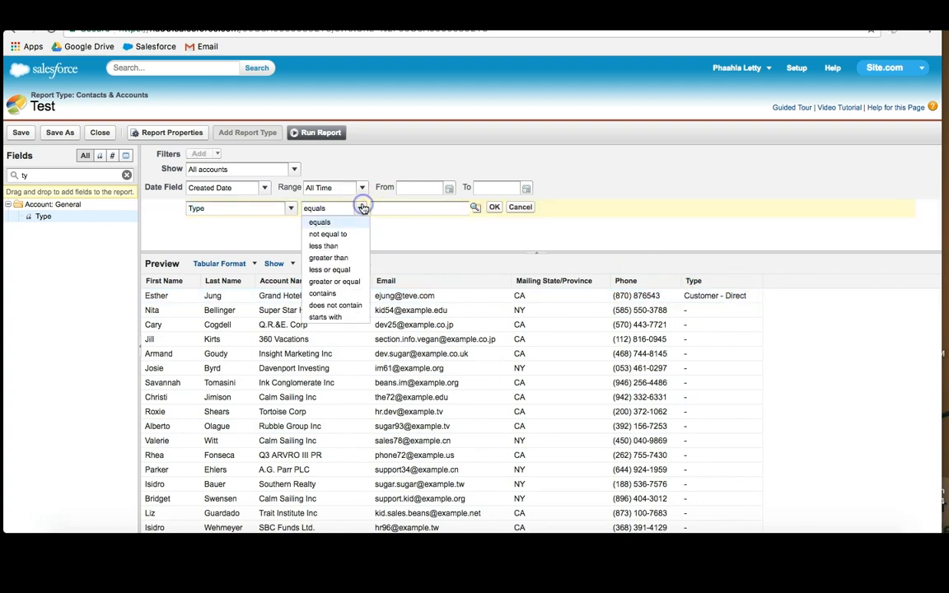
click(328, 234)
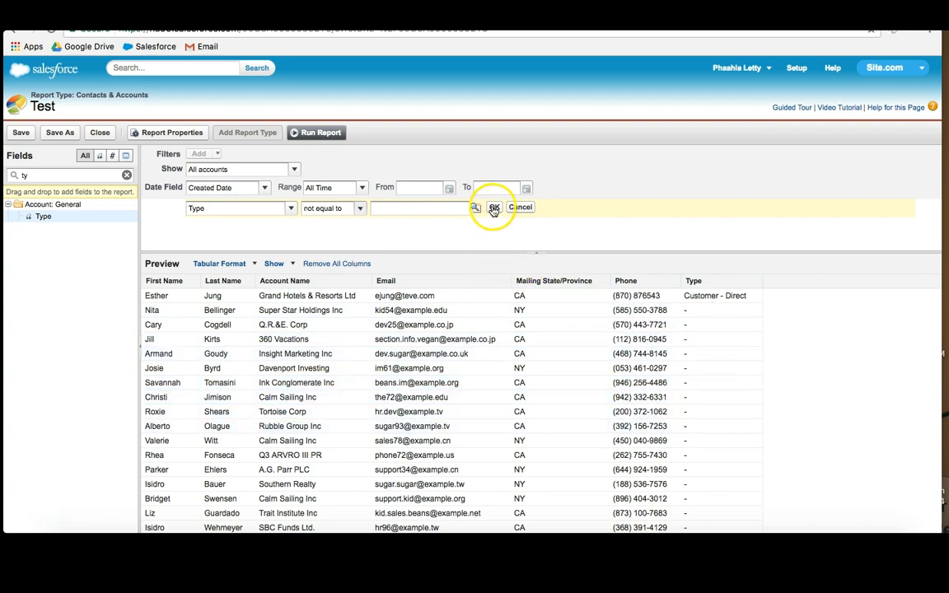
click(494, 208)
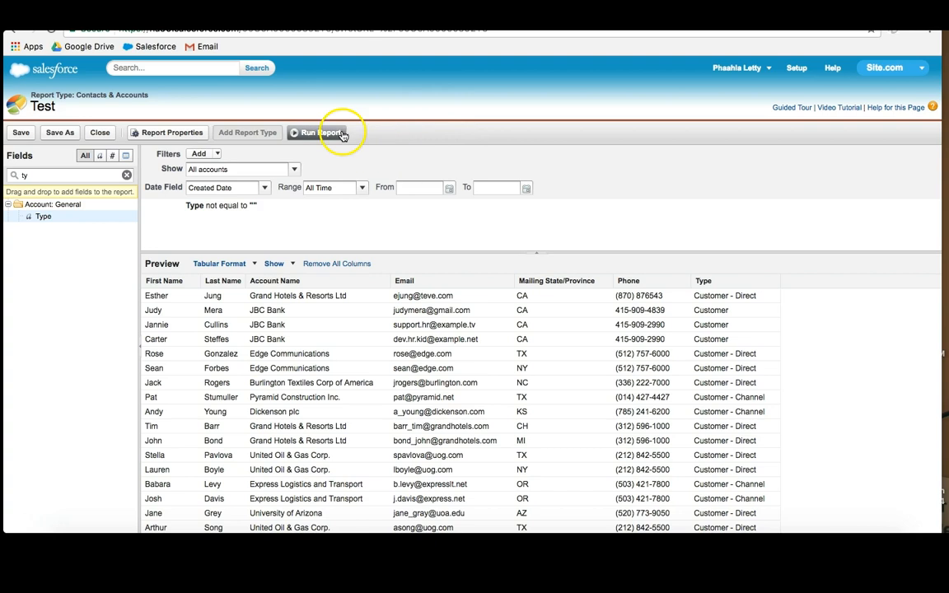
Run the report, hide detail rows, and return to Customize
click(322, 132)
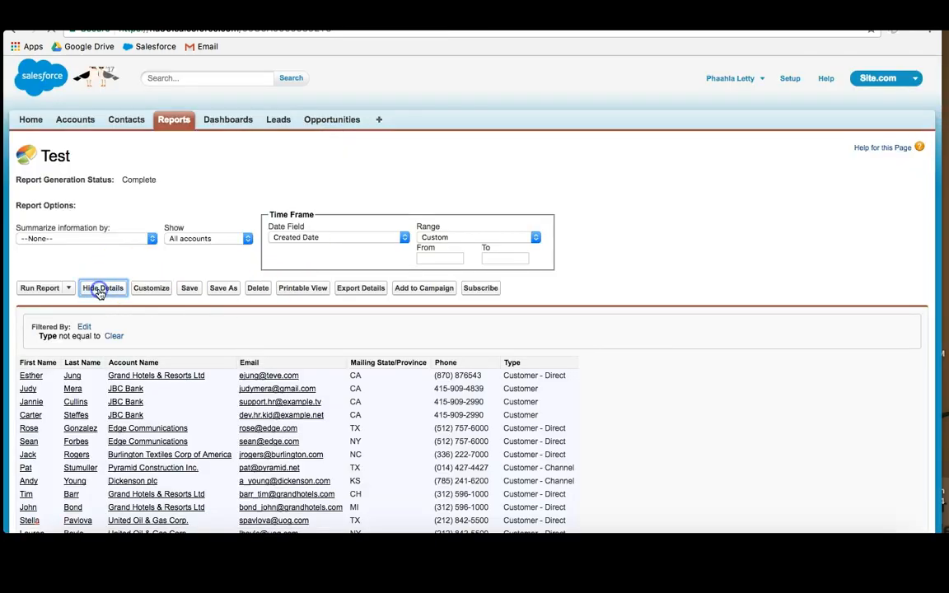
click(102, 287)
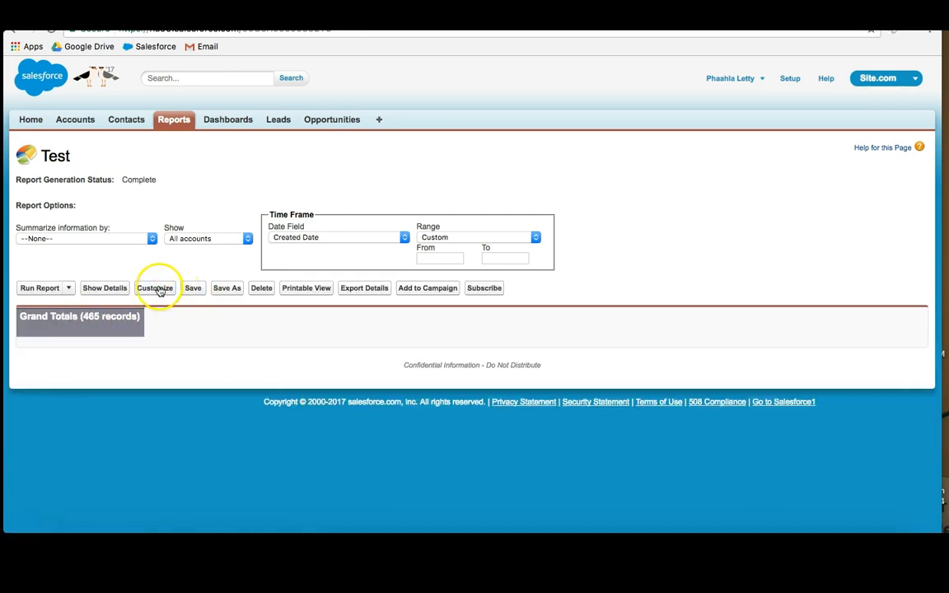
click(155, 286)
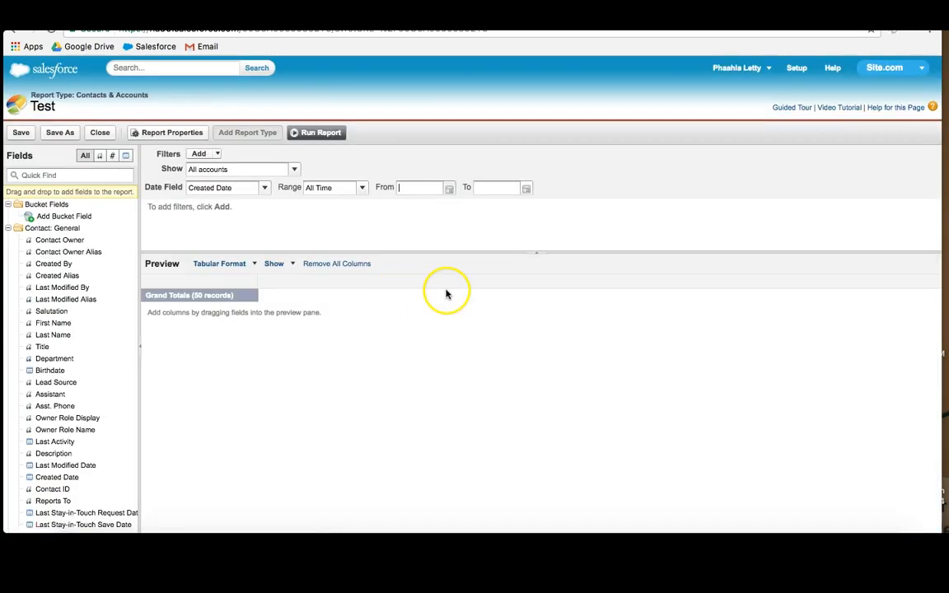
Keep the report in Tabular Format from the format choices
click(276, 264)
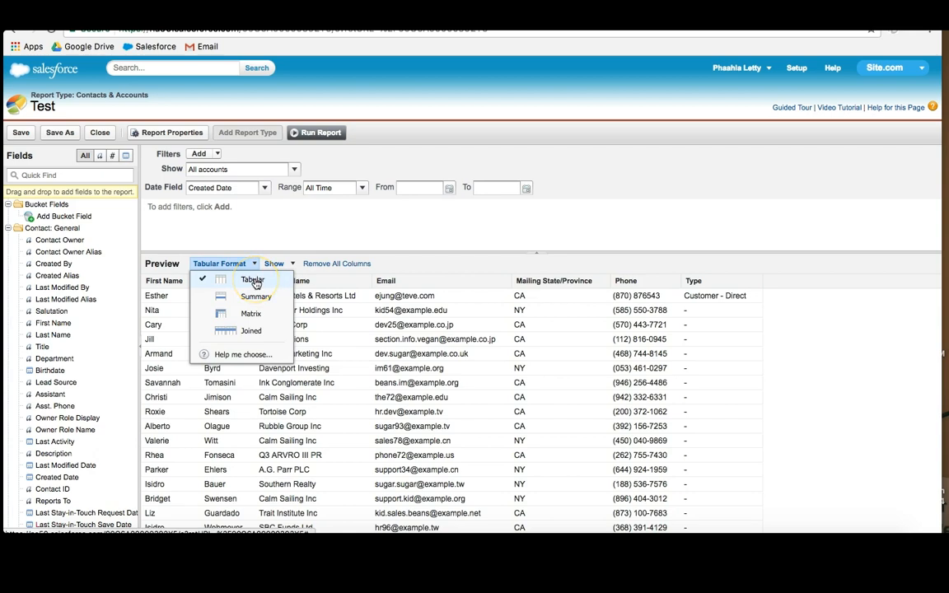
click(254, 280)
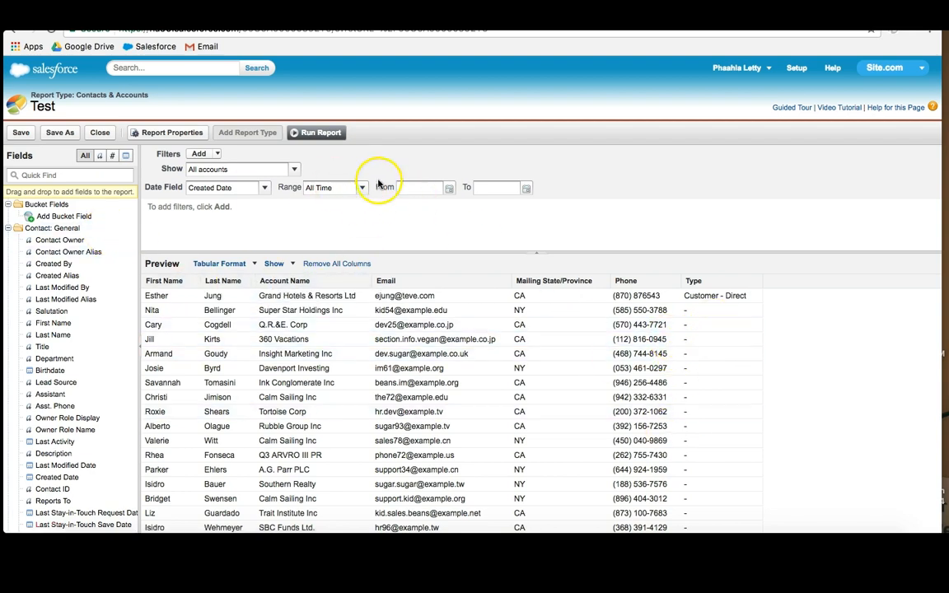
Set the Created Date range to Current and Previous FQ (4/1/2017–9/30/2017) and run the report
click(360, 188)
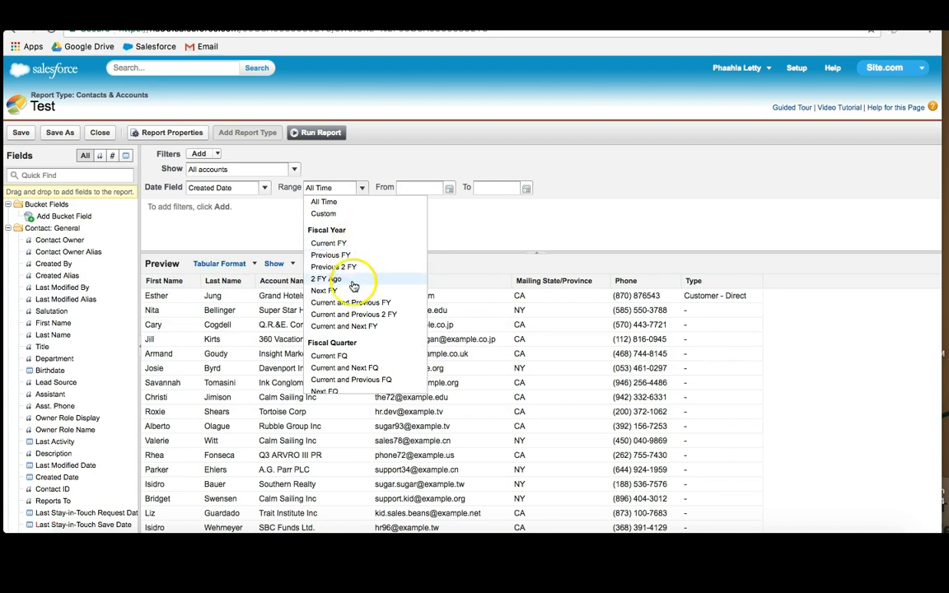
click(330, 356)
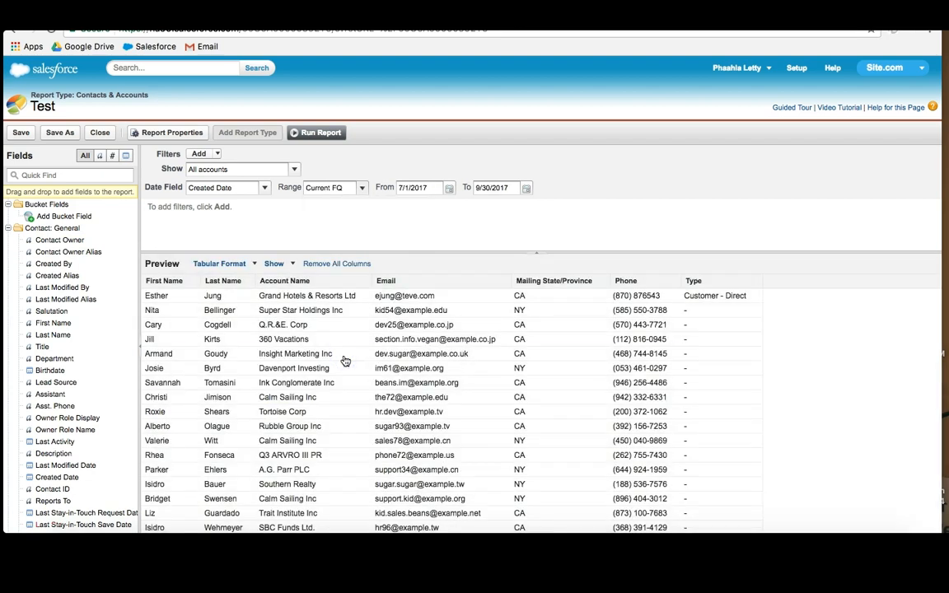
click(361, 188)
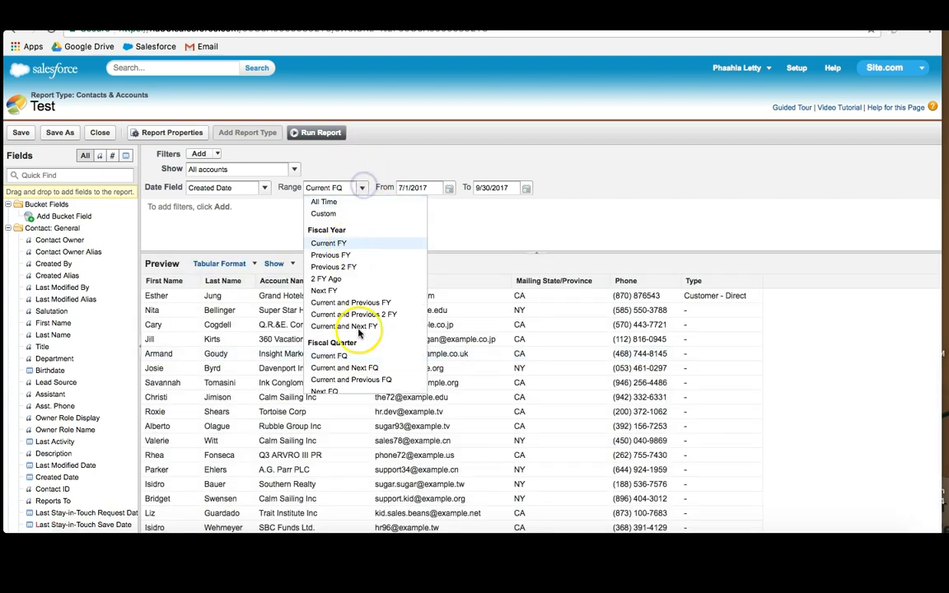
scroll(down, 3)
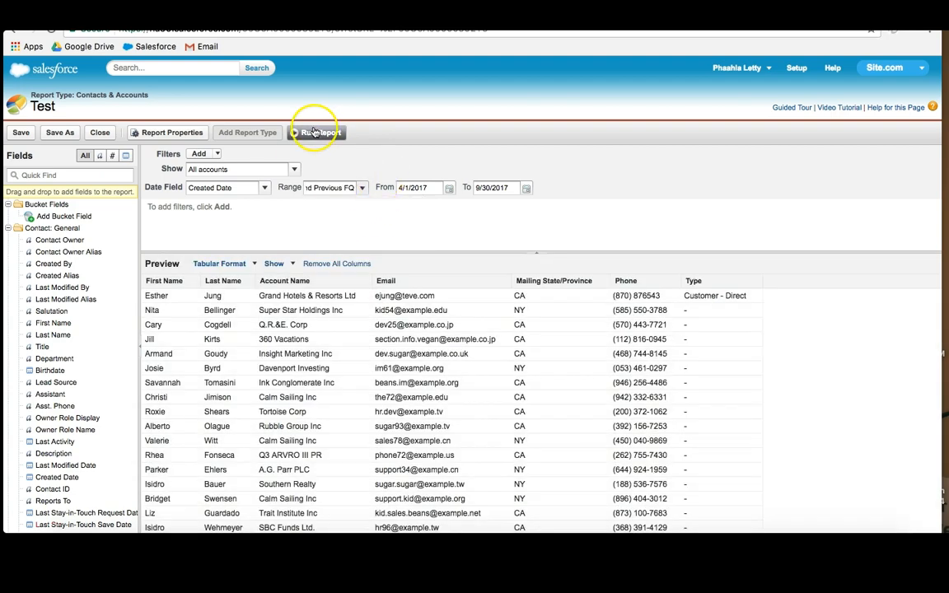
click(320, 132)
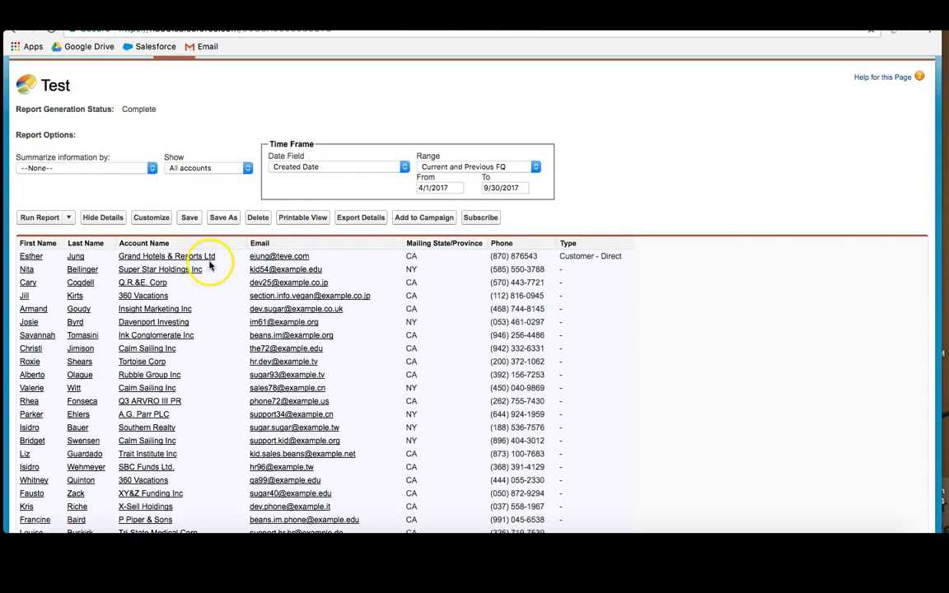
click(151, 217)
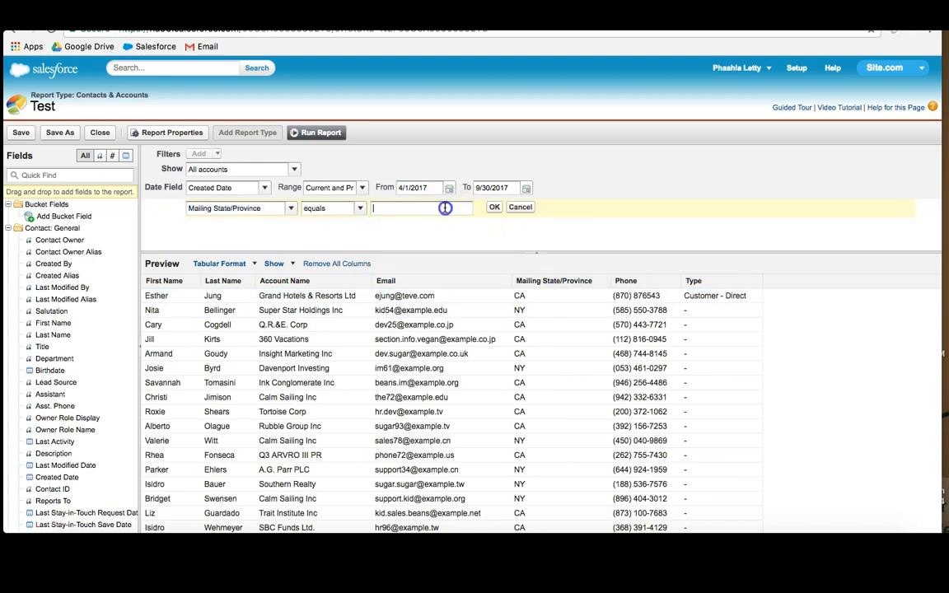
Filter Mailing State/Province equals CA and save the Test report
text(C)
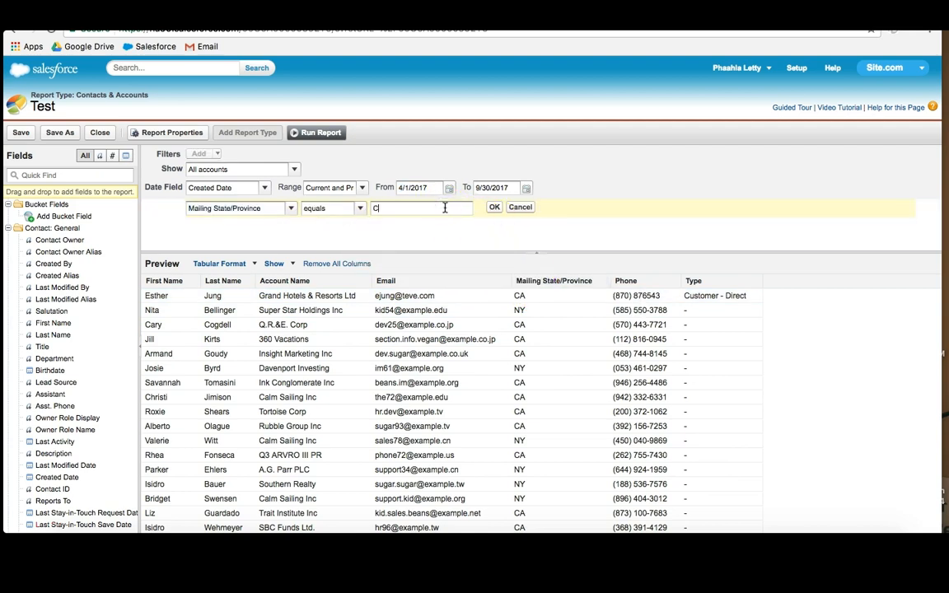
click(494, 208)
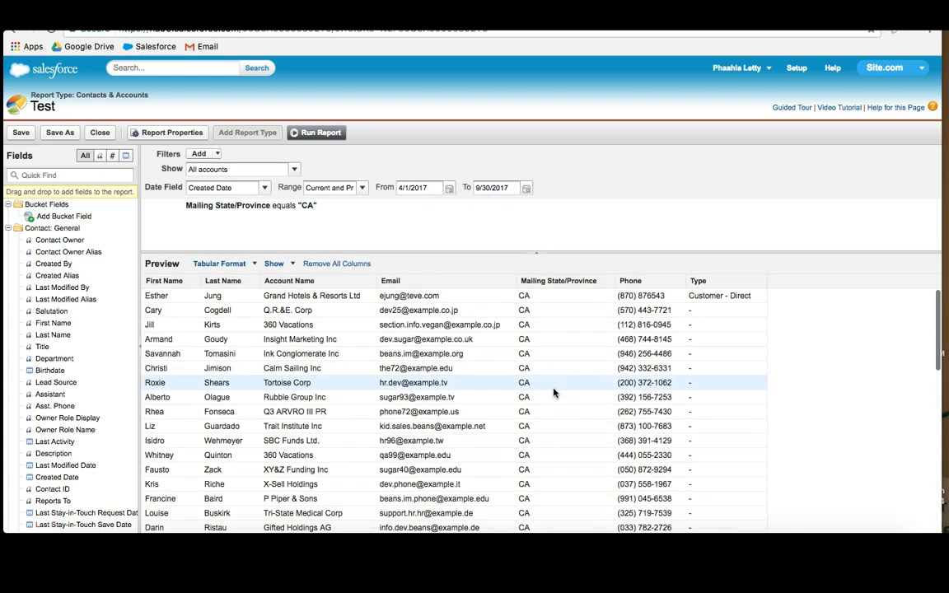
mouse_move(440, 397)
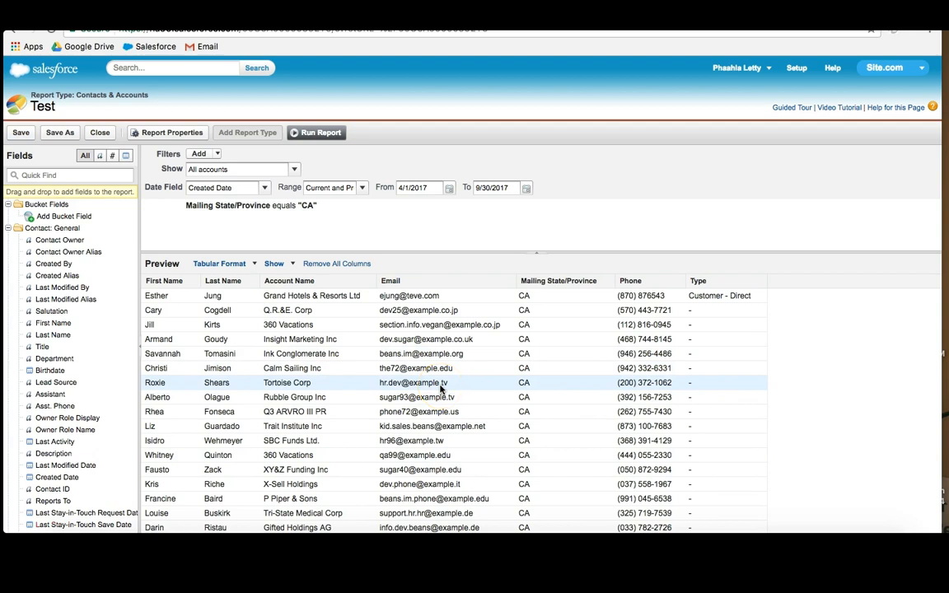
click(19, 132)
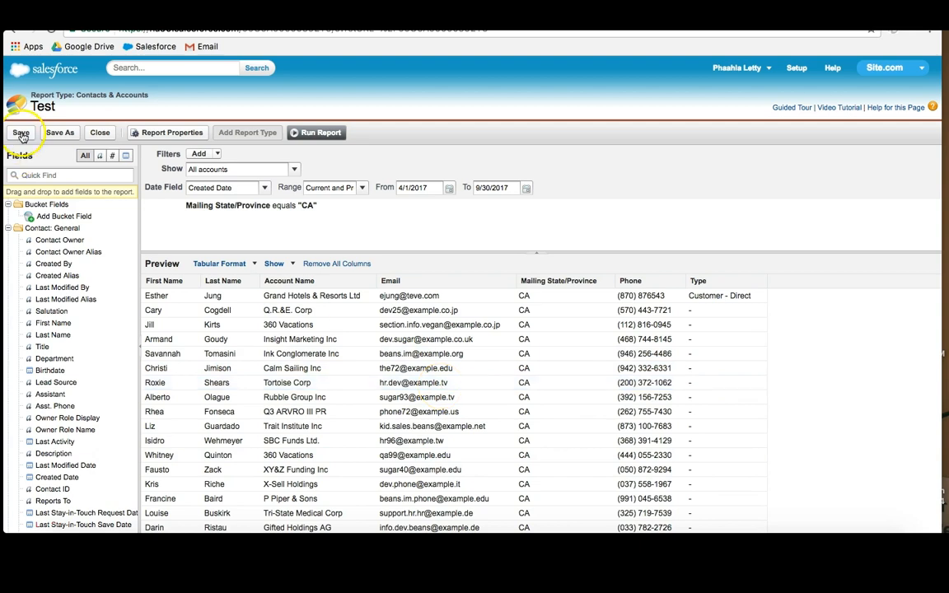